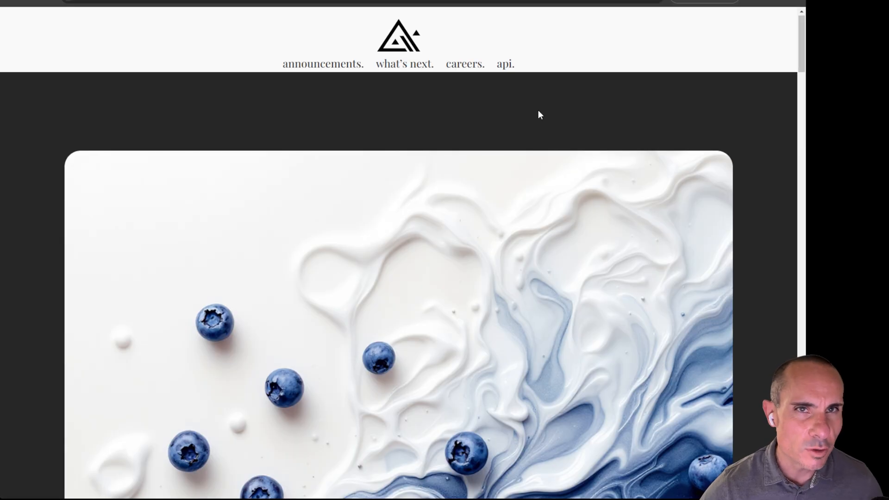
Step: Read through the FLUX1.1 [pro] post and highlight 'six times faster generation'
scroll(down, 3)
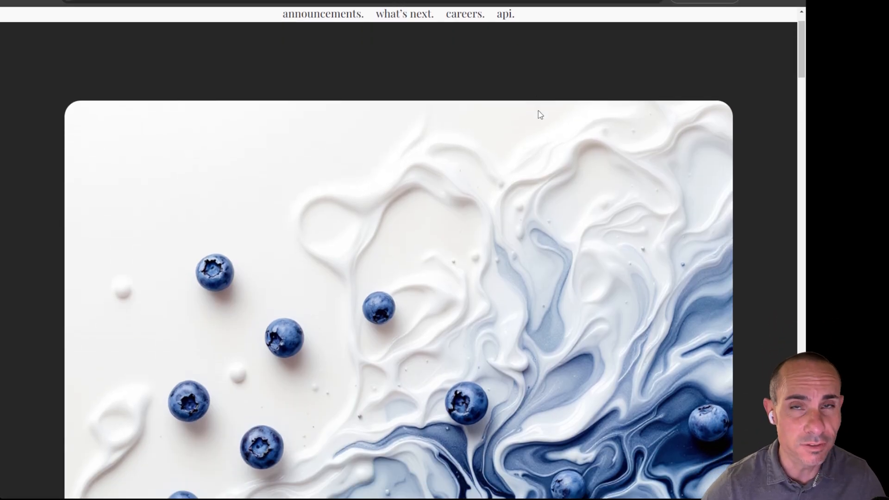
scroll(down, 3)
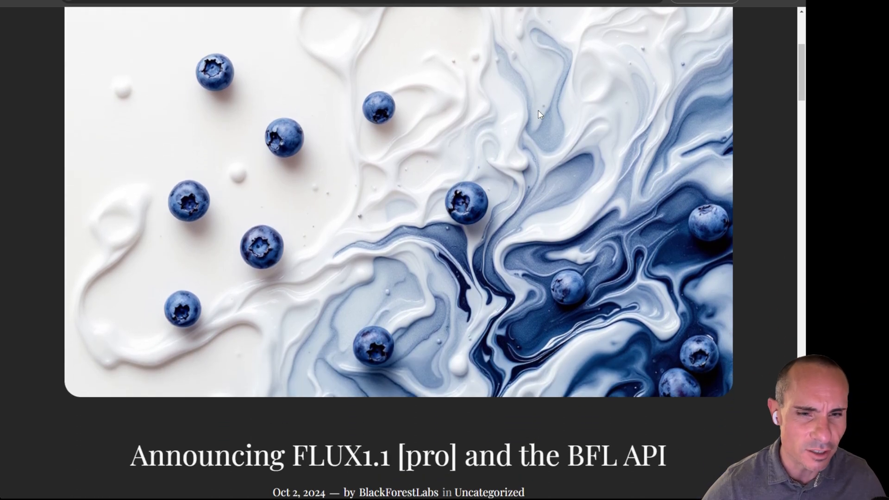
scroll(down, 3)
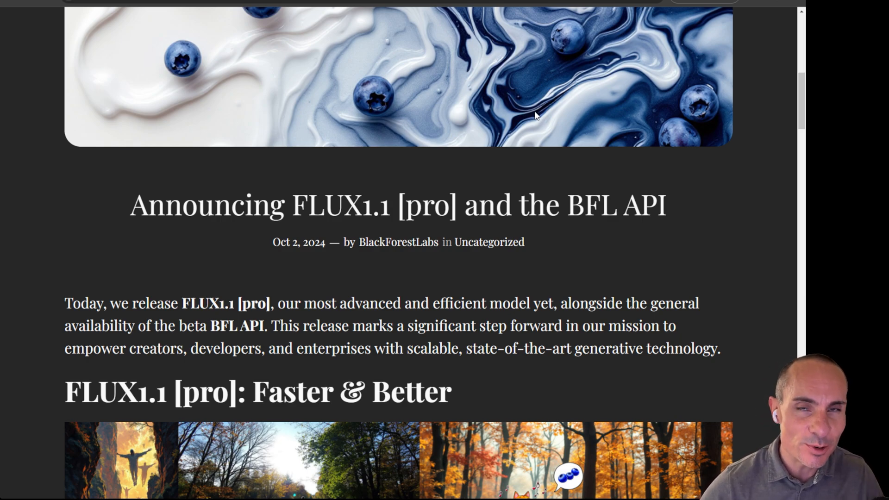
scroll(up, 3)
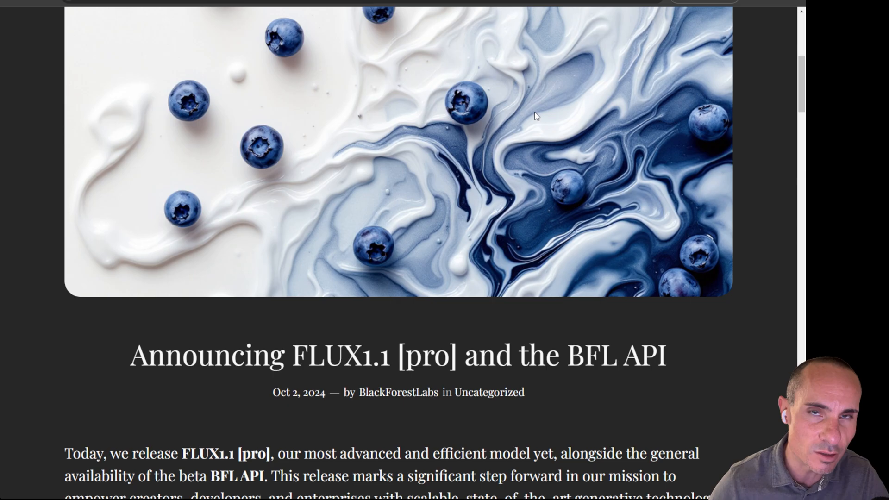
scroll(down, 3)
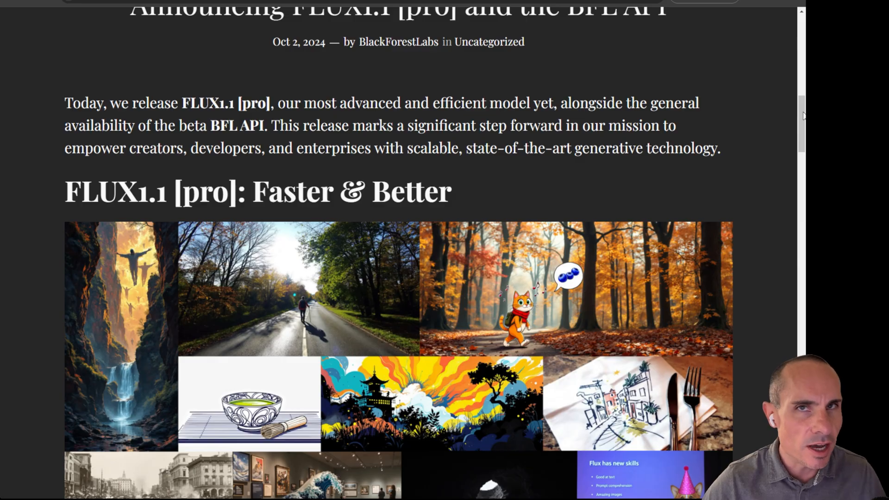
scroll(down, 3)
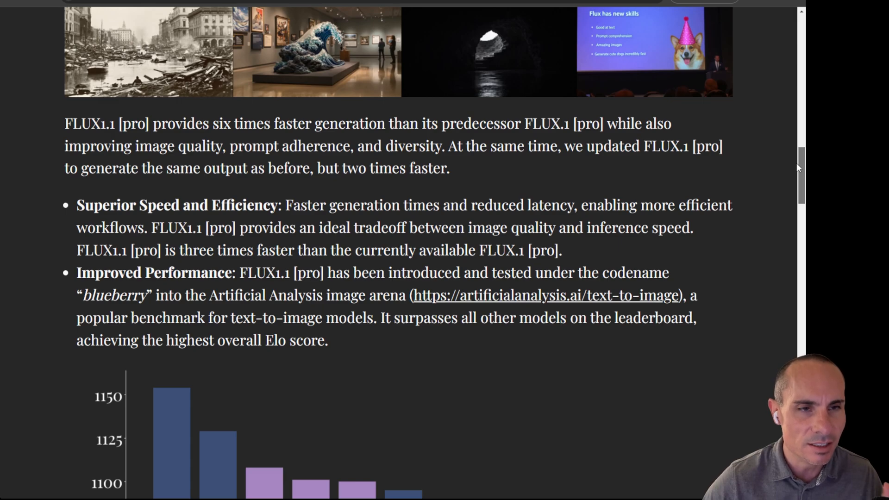
drag(218, 124, 386, 123)
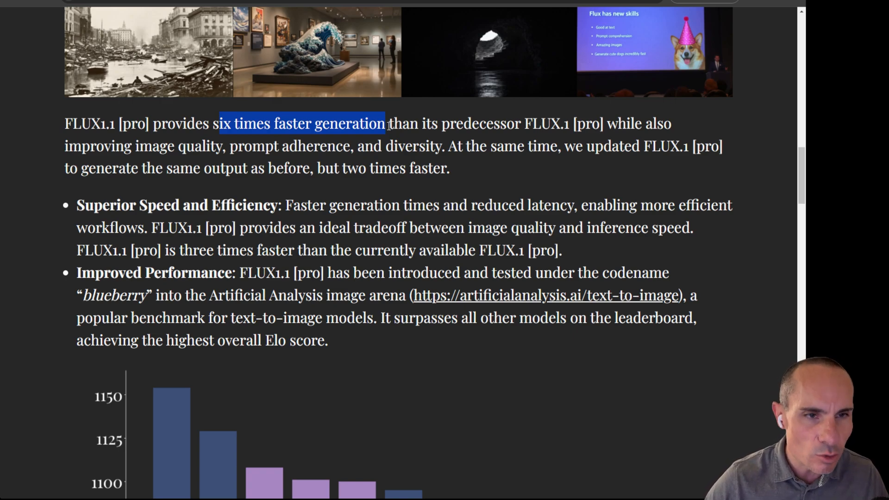
mouse_move(494, 144)
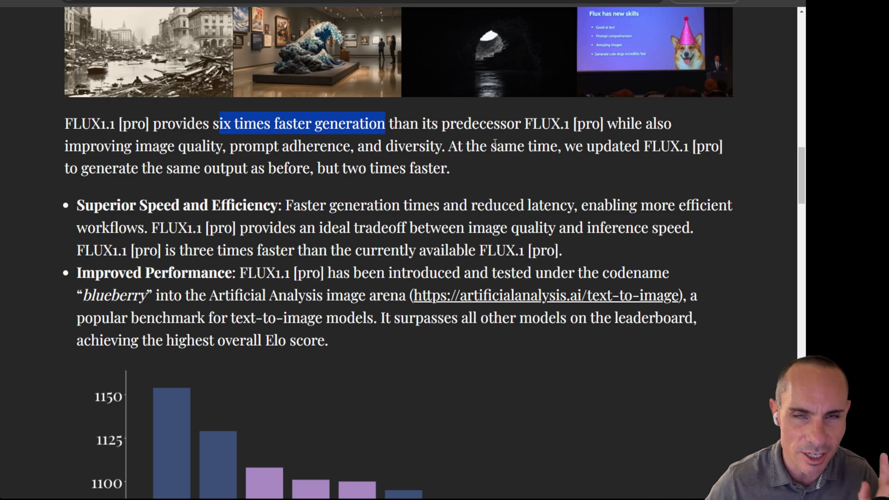
scroll(down, 3)
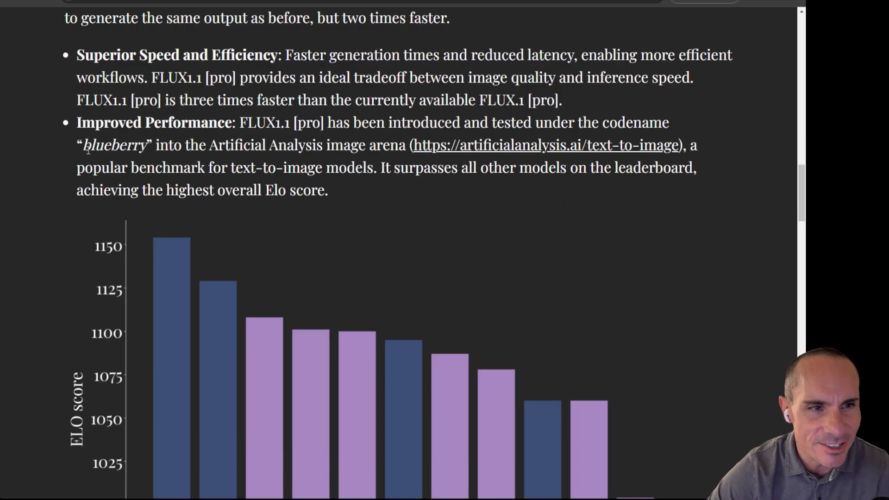
Step: Scroll past the Elo bar chart and speed scatter plot to the Fast High-res note
scroll(down, 3)
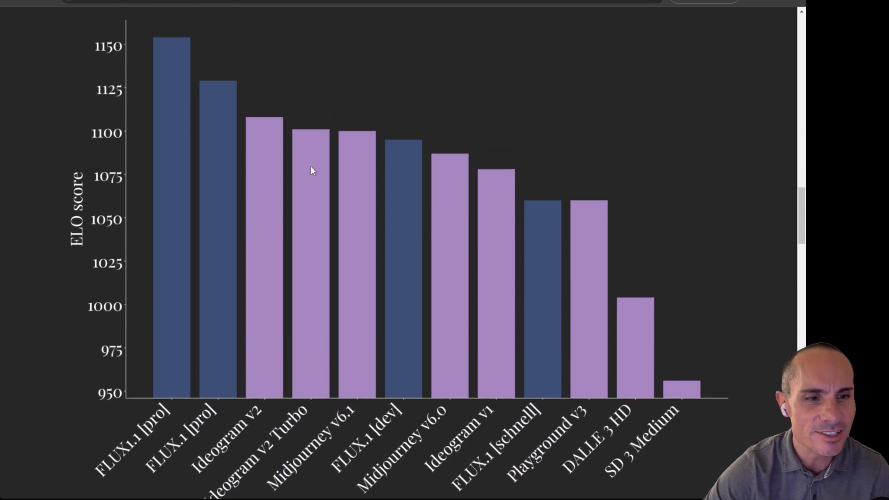
scroll(down, 3)
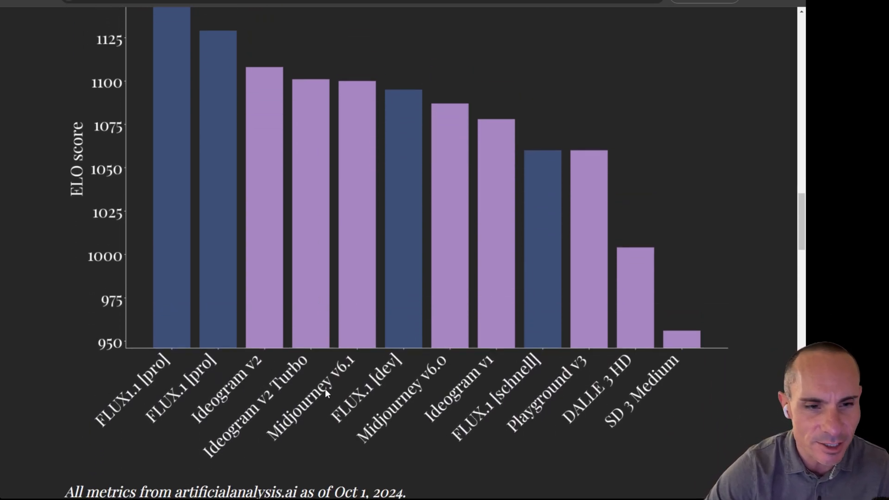
mouse_move(419, 369)
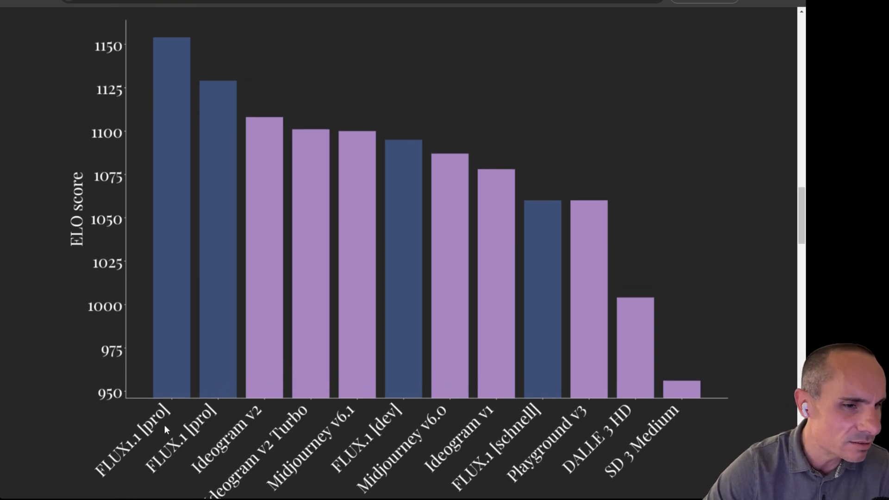
mouse_move(221, 129)
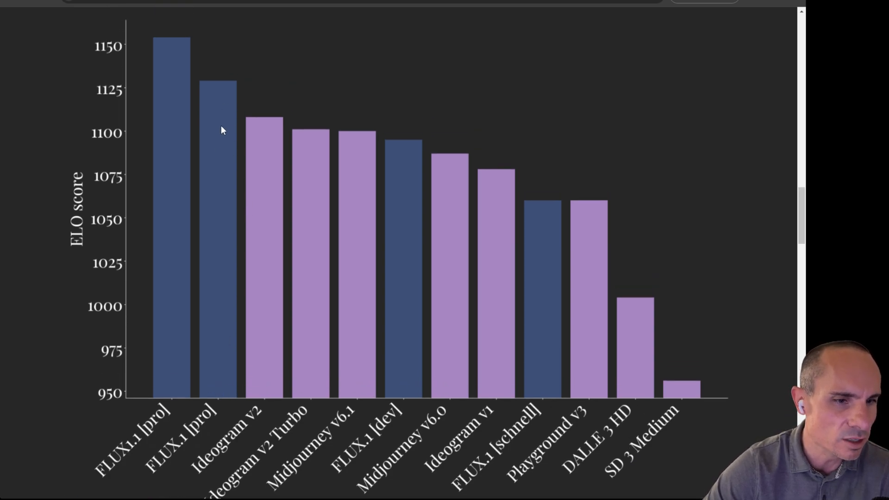
mouse_move(284, 159)
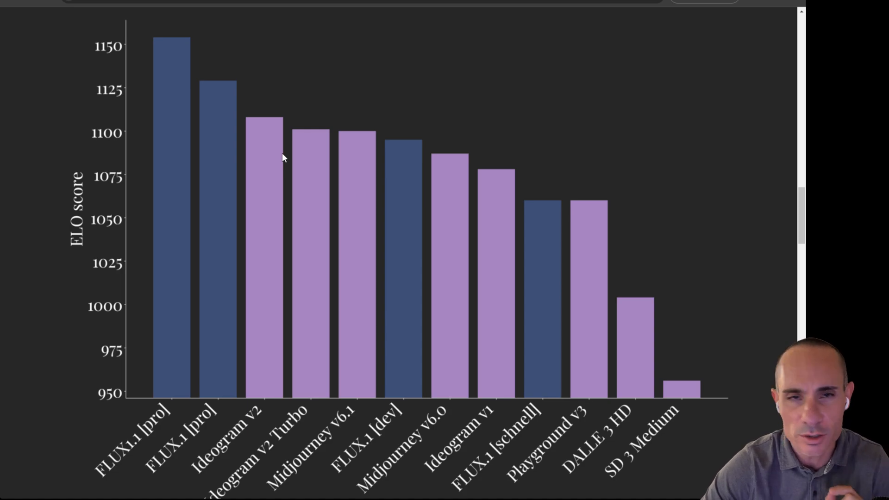
mouse_move(278, 203)
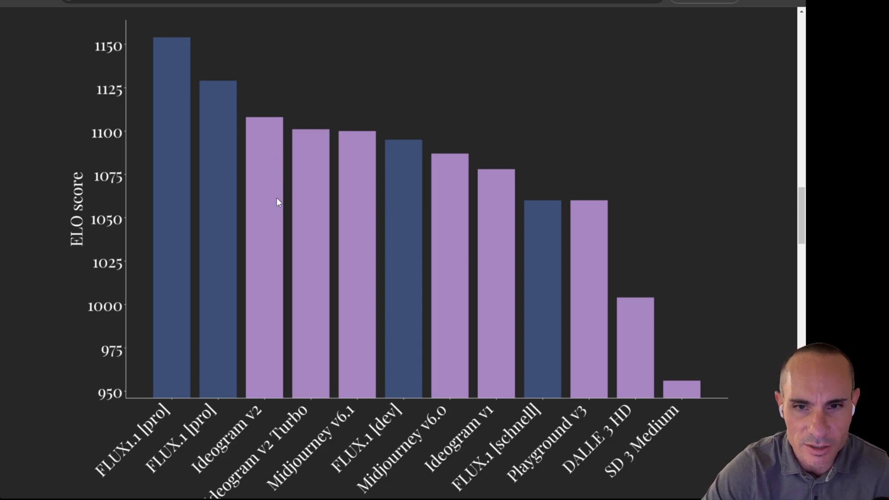
scroll(down, 3)
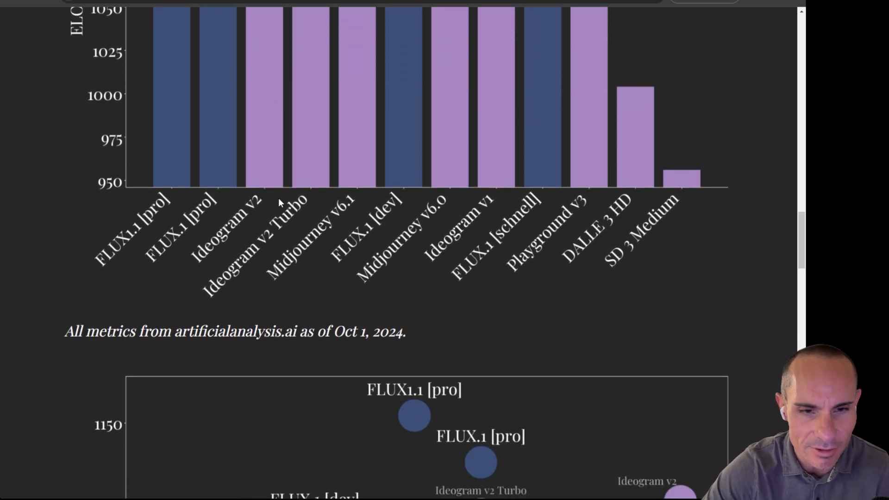
scroll(down, 3)
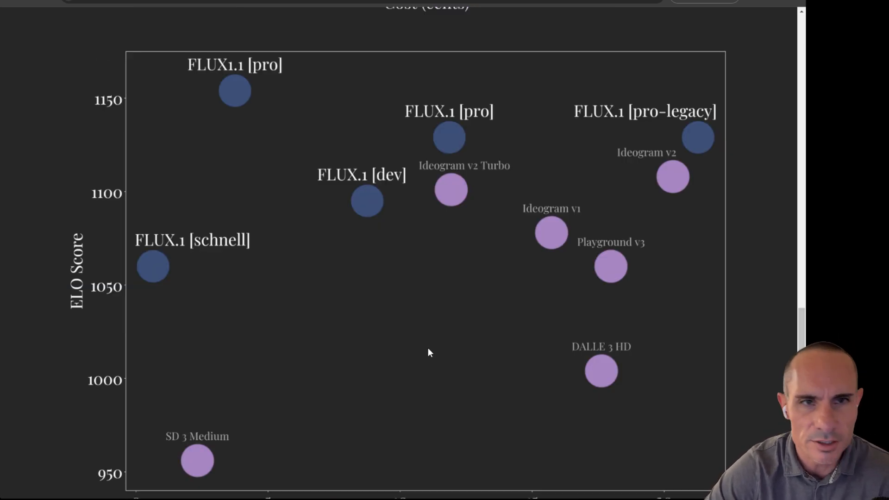
scroll(down, 3)
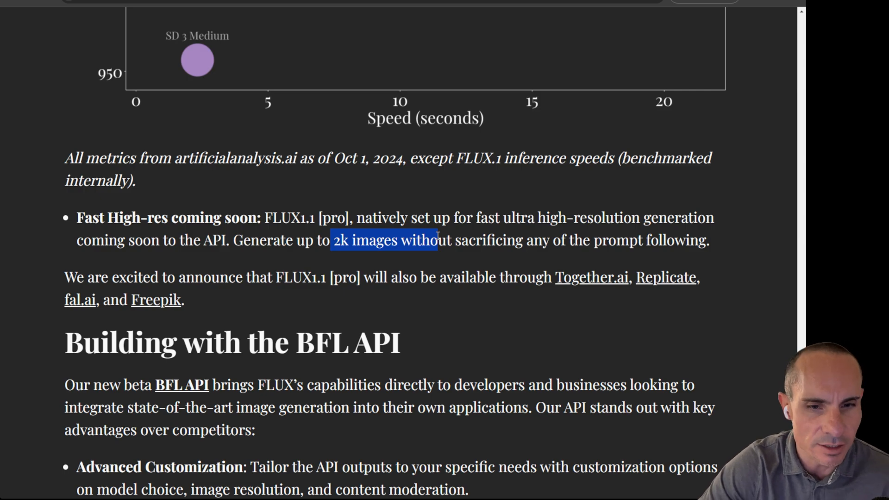
Step: Open the Pixel Dojo dashboard with credit balances and expand the Create tools list
scroll(up, 3)
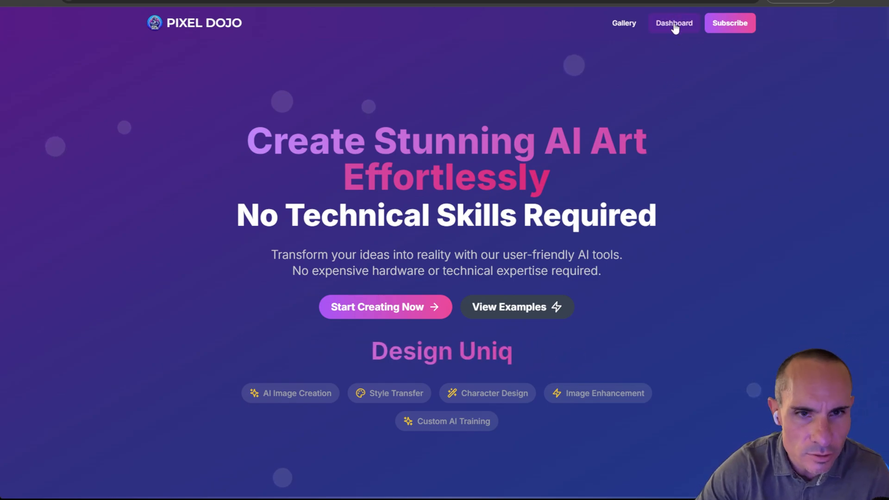
click(673, 23)
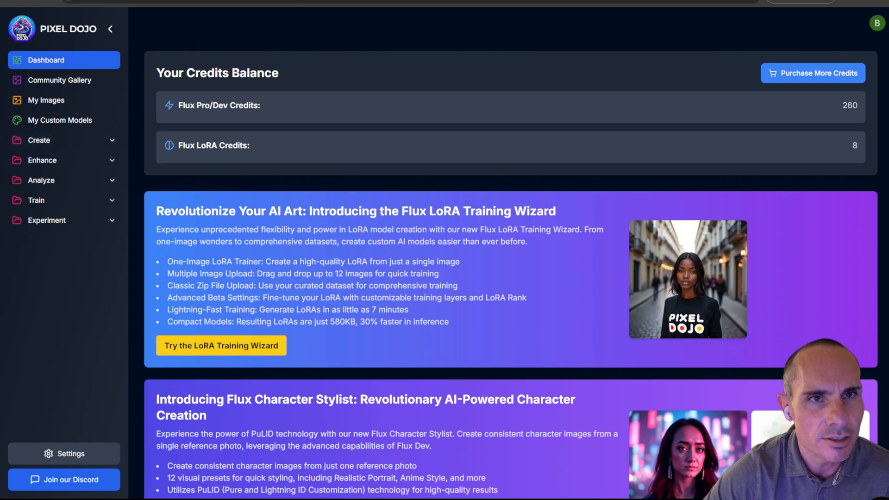
click(38, 140)
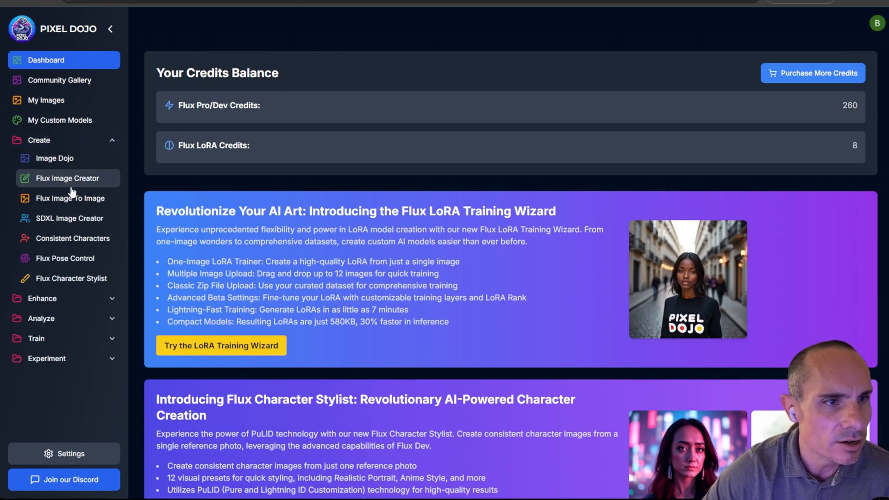
mouse_move(68, 278)
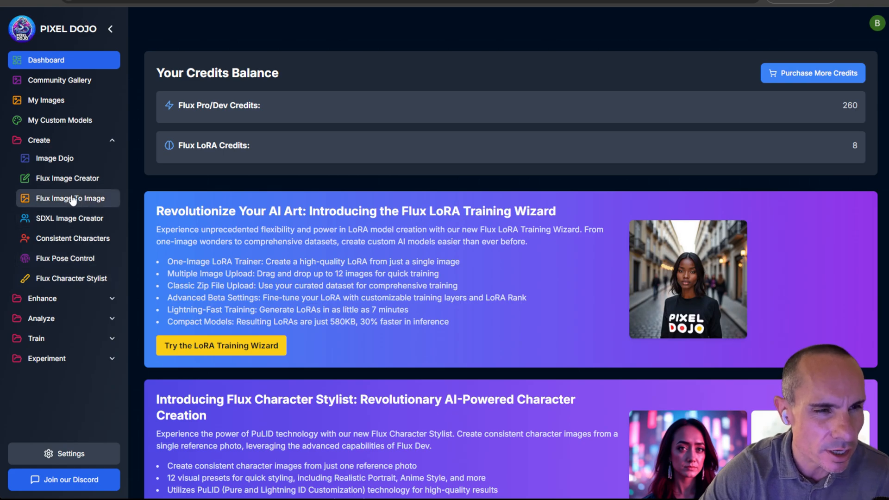
Step: Open Flux AI Image Creator, select the Flux Pro 1.1 model, and focus the prompt field
click(67, 178)
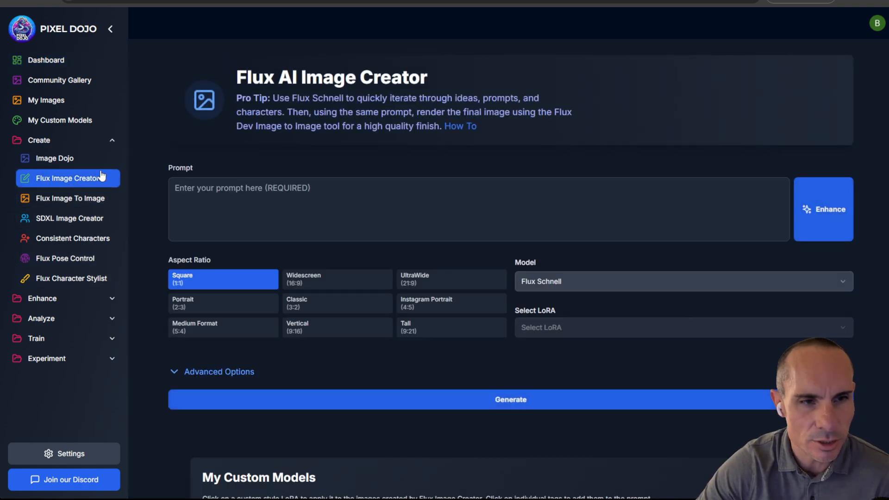
mouse_move(371, 114)
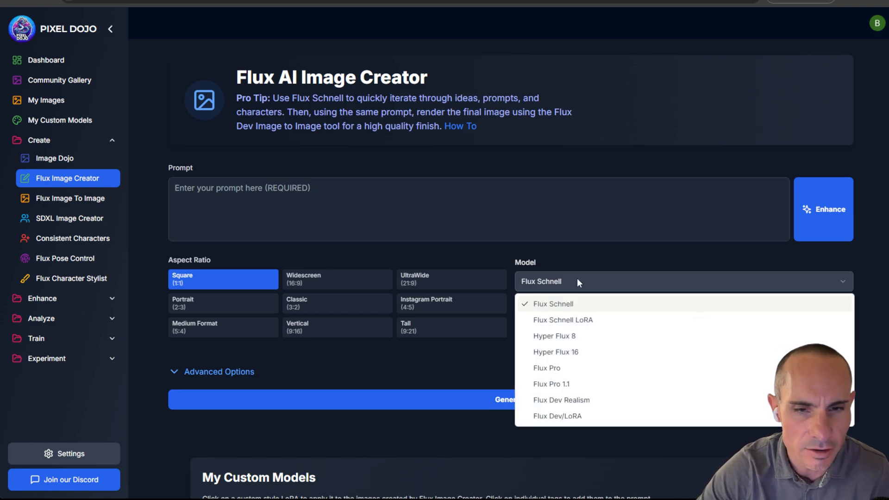
mouse_move(574, 384)
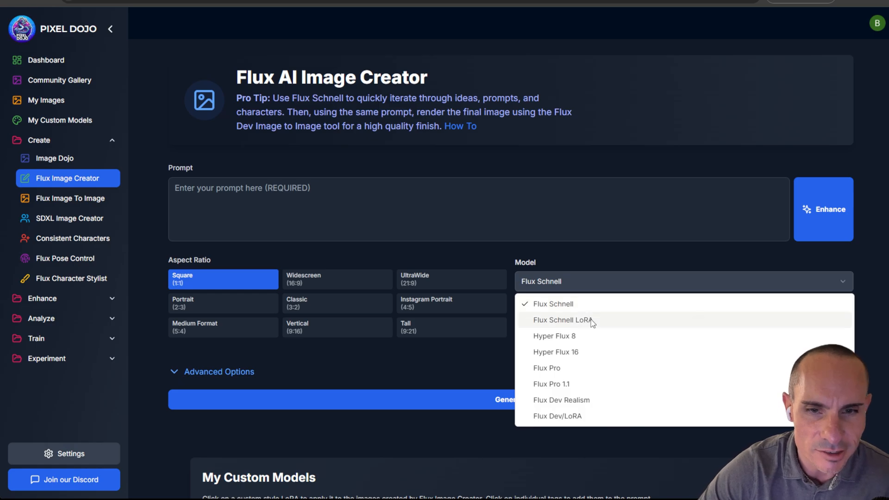
mouse_move(591, 336)
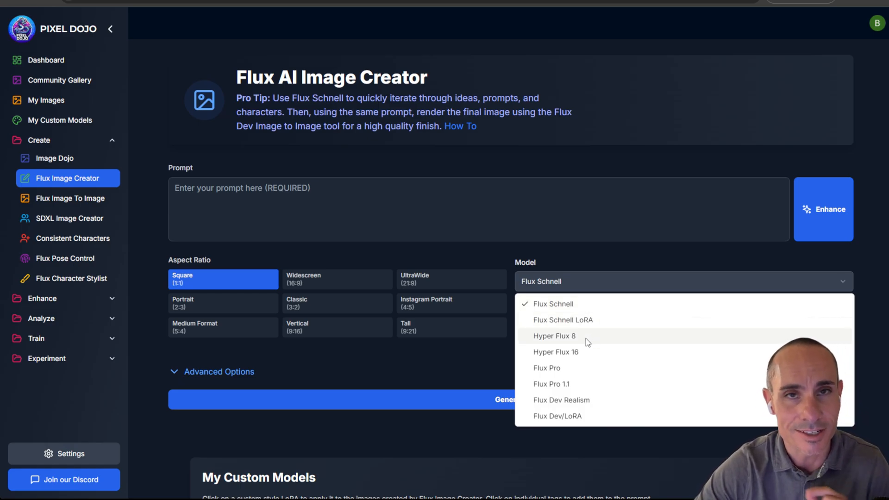
mouse_move(577, 377)
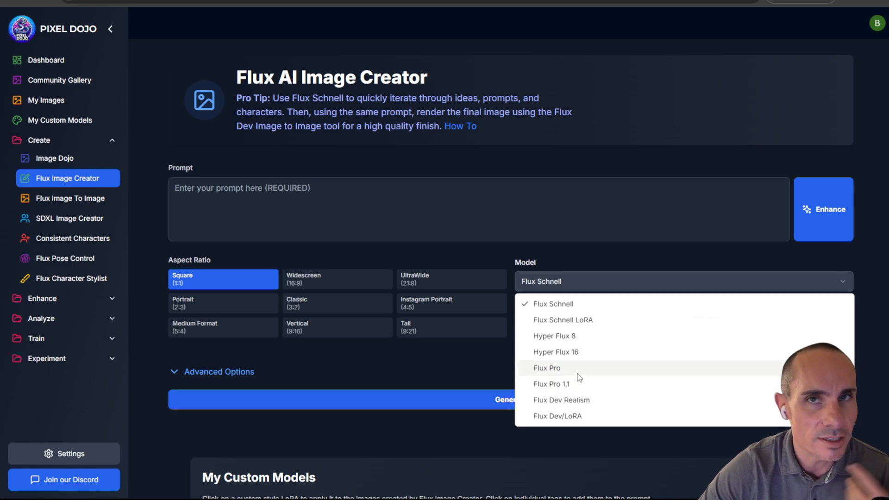
mouse_move(576, 387)
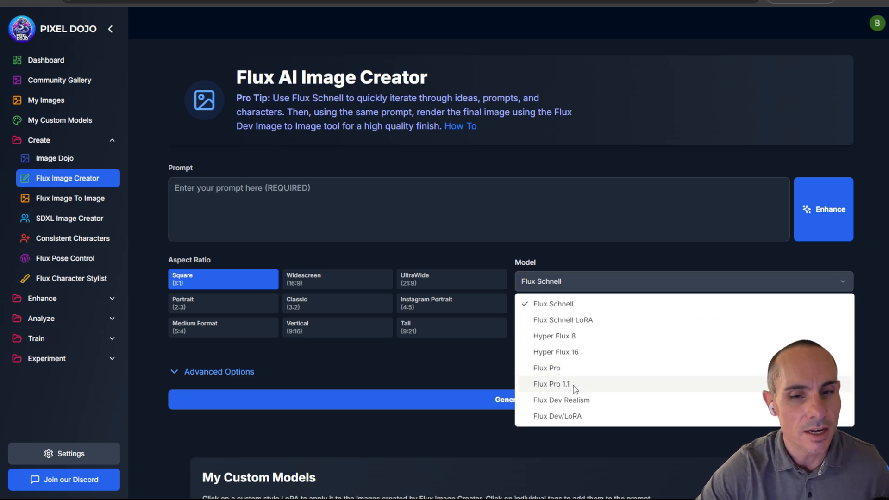
mouse_move(598, 399)
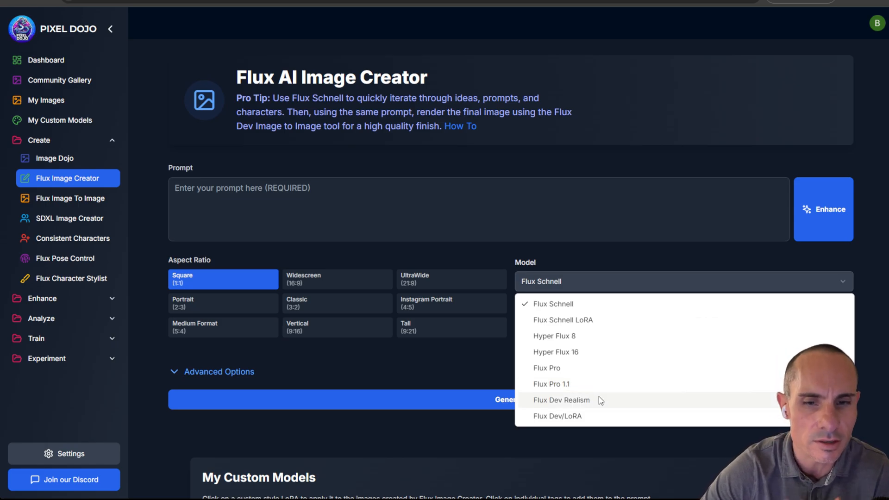
mouse_move(594, 416)
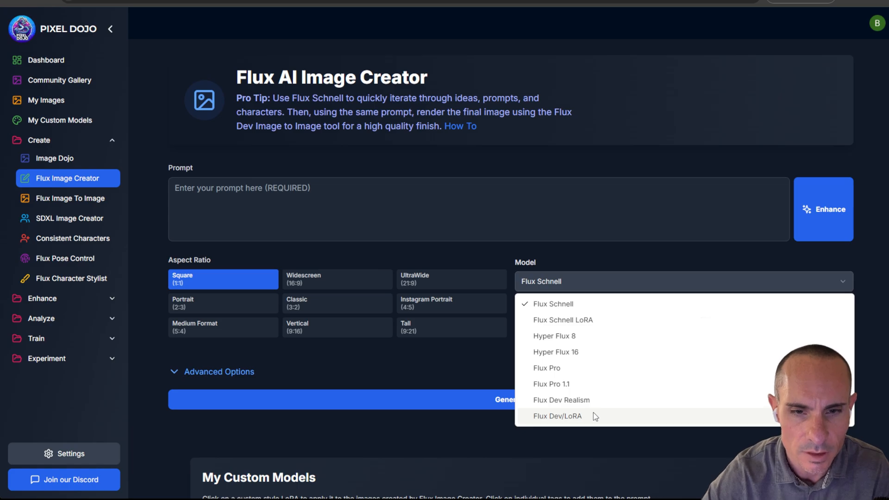
mouse_move(586, 367)
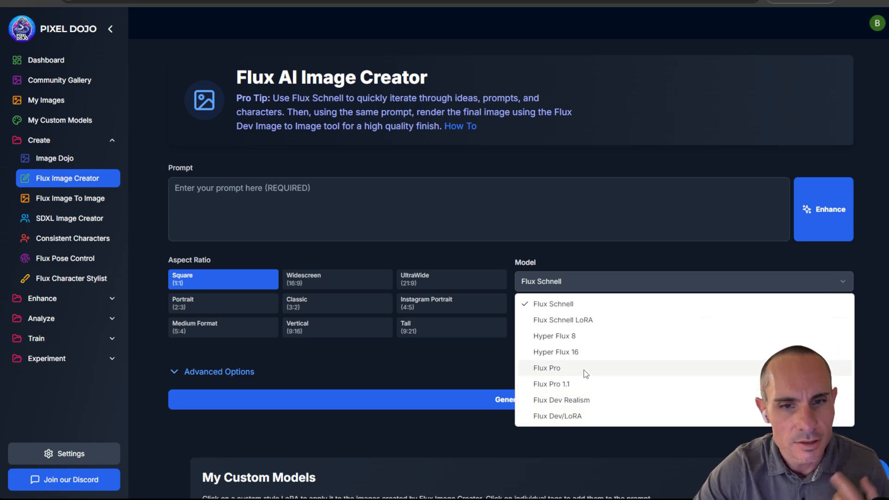
click(550, 384)
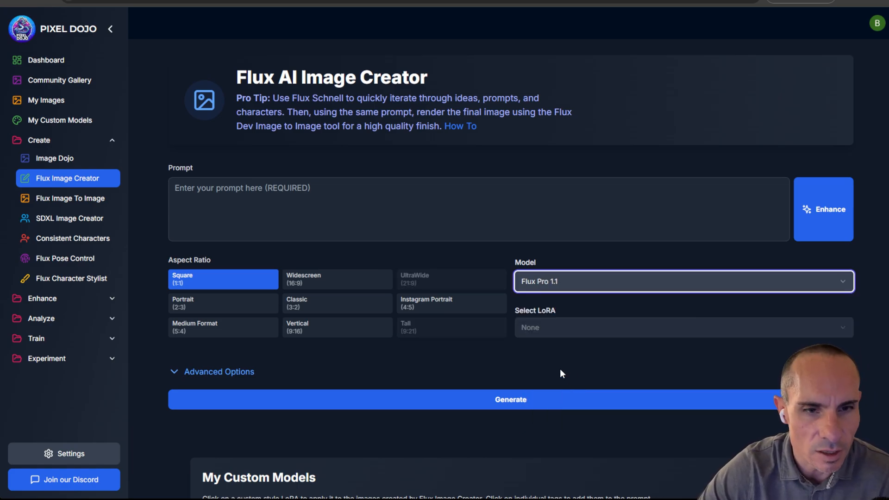
click(368, 209)
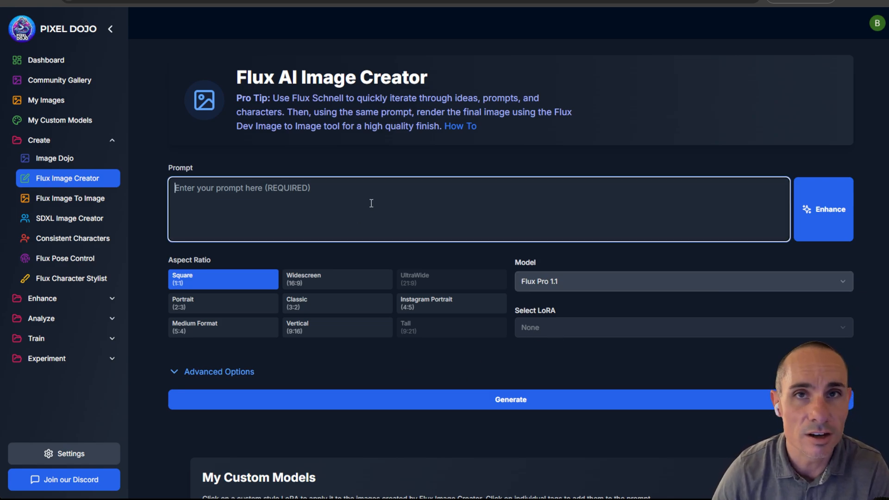
mouse_move(58, 80)
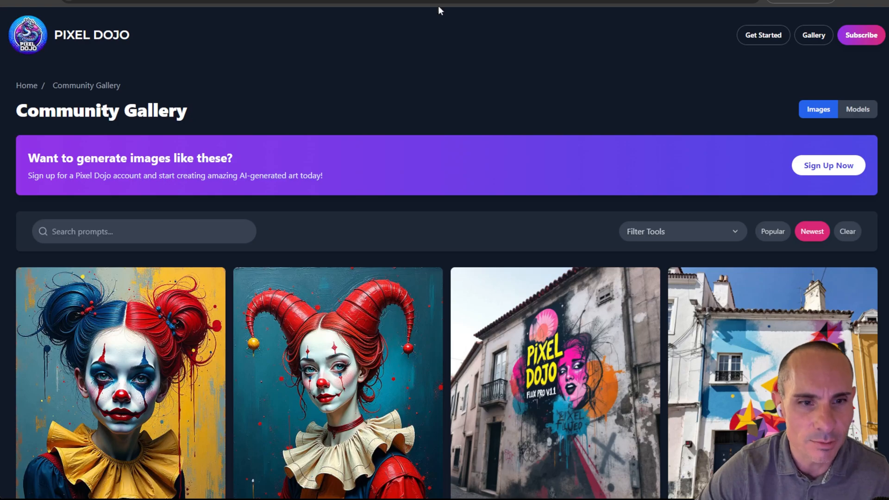
mouse_move(491, 96)
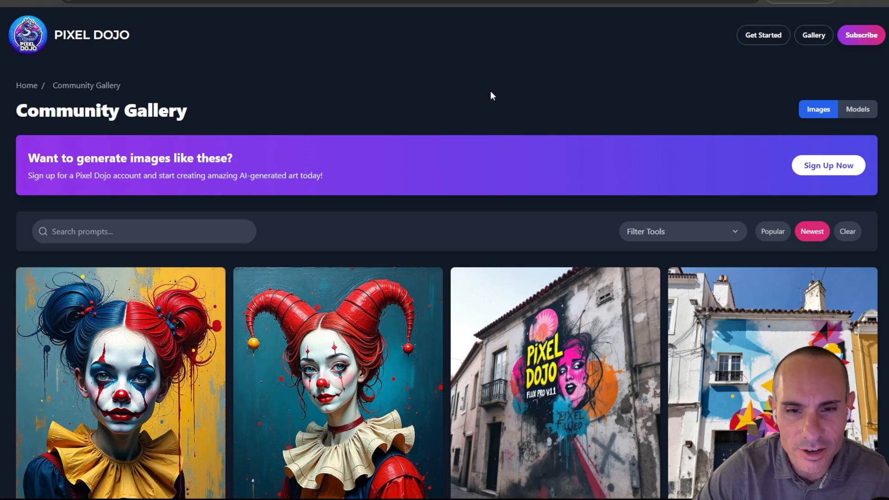
scroll(down, 3)
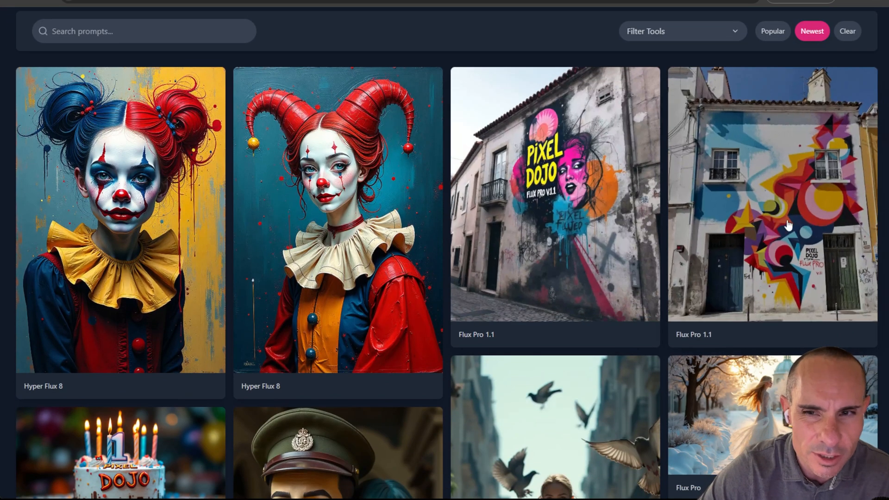
mouse_move(791, 187)
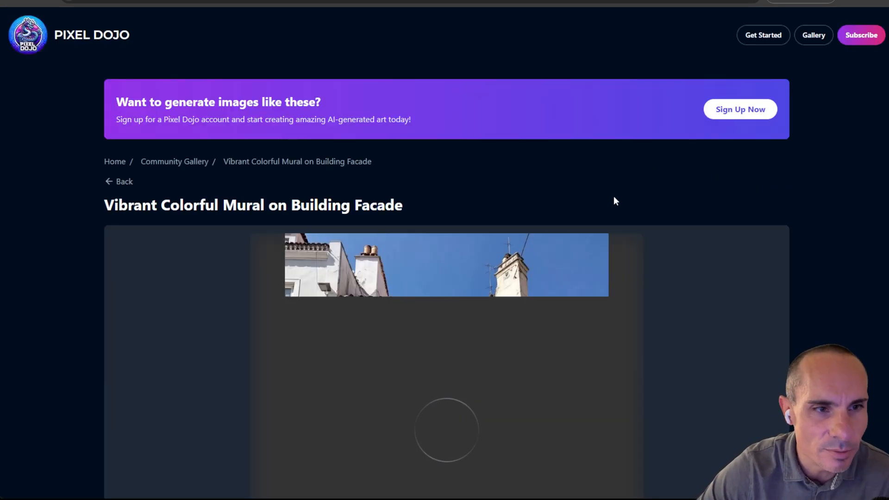
scroll(down, 3)
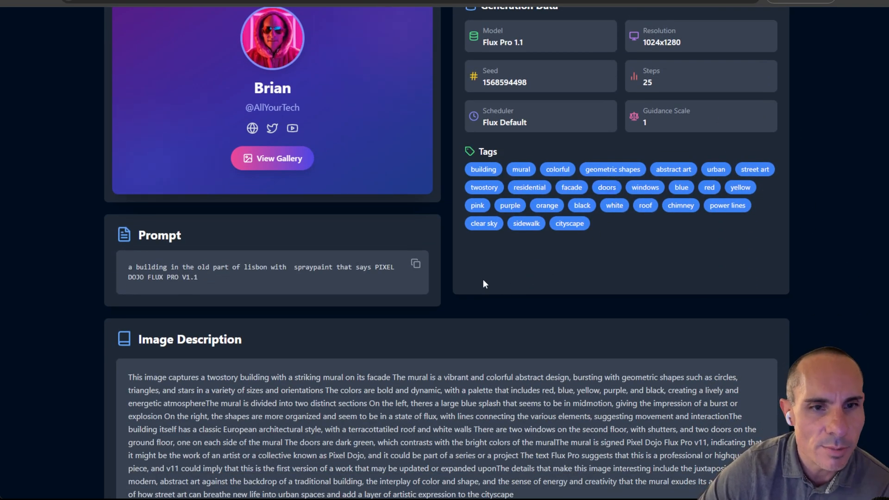
scroll(up, 3)
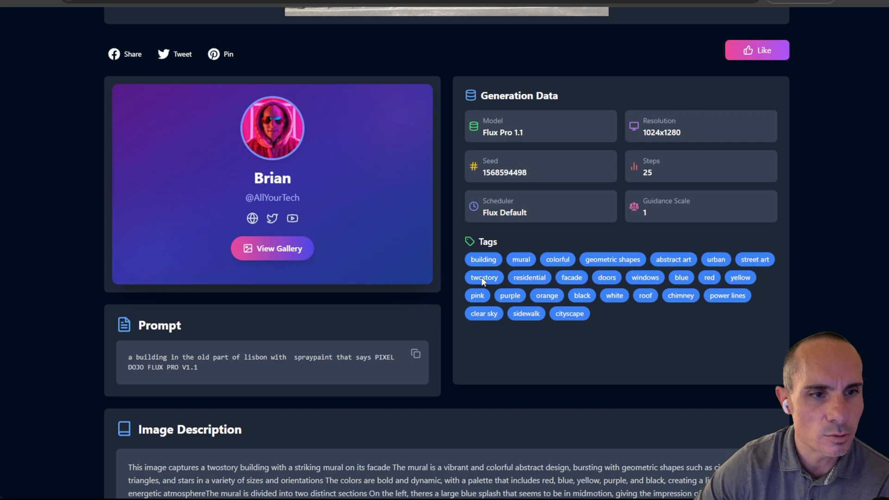
scroll(up, 3)
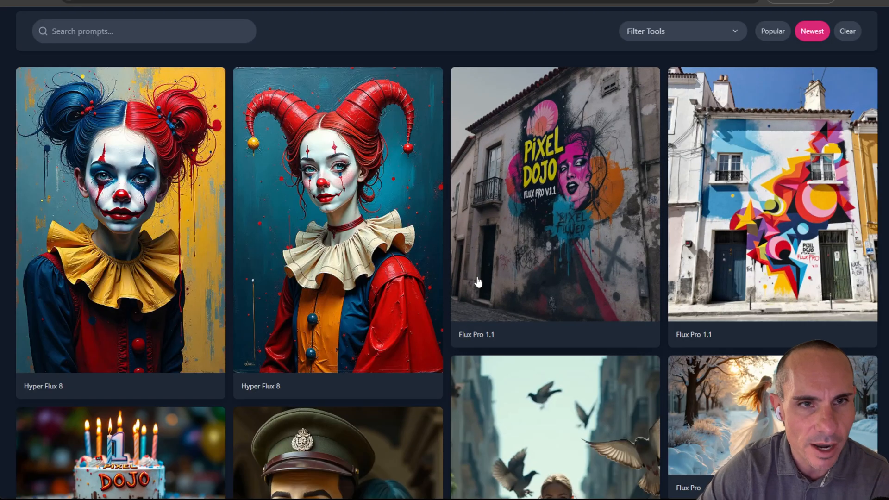
Step: Open the white-haired T.Mann portrait in the Community Gallery and copy its prompt
scroll(down, 3)
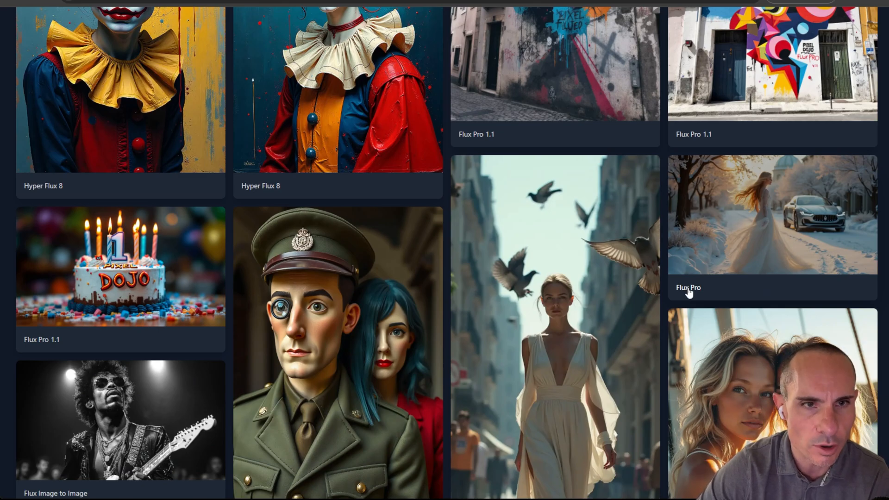
click(553, 311)
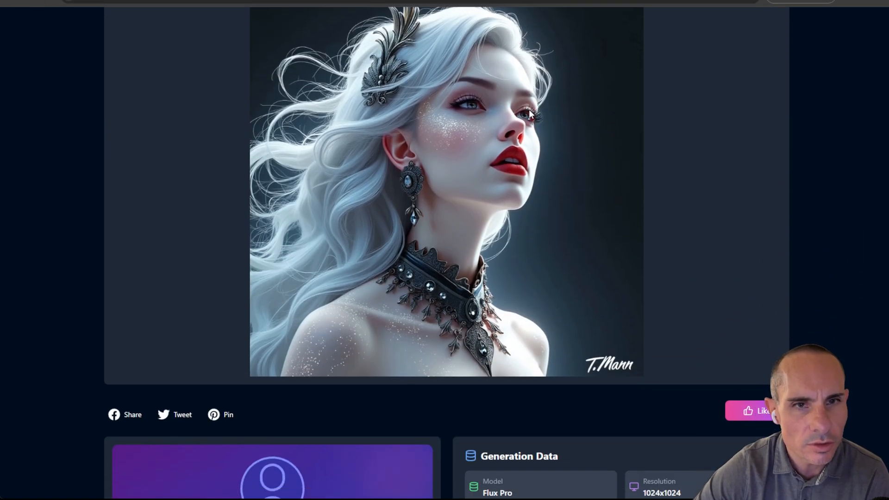
scroll(down, 3)
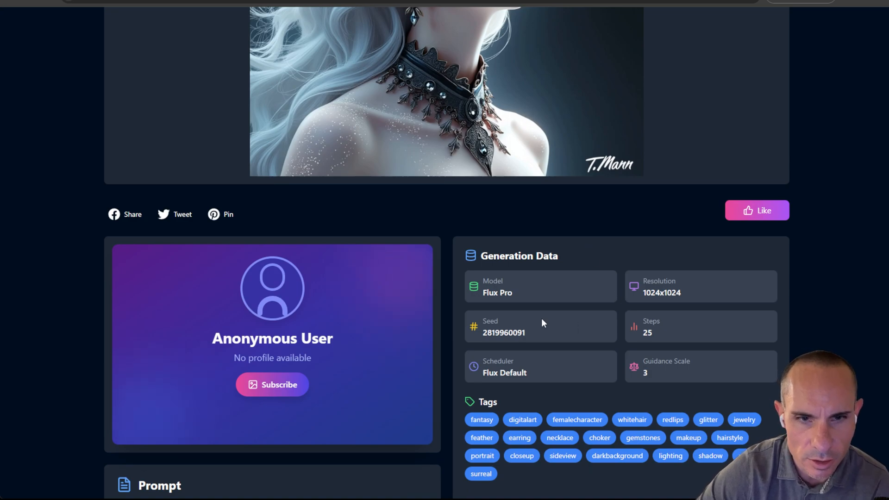
mouse_move(473, 321)
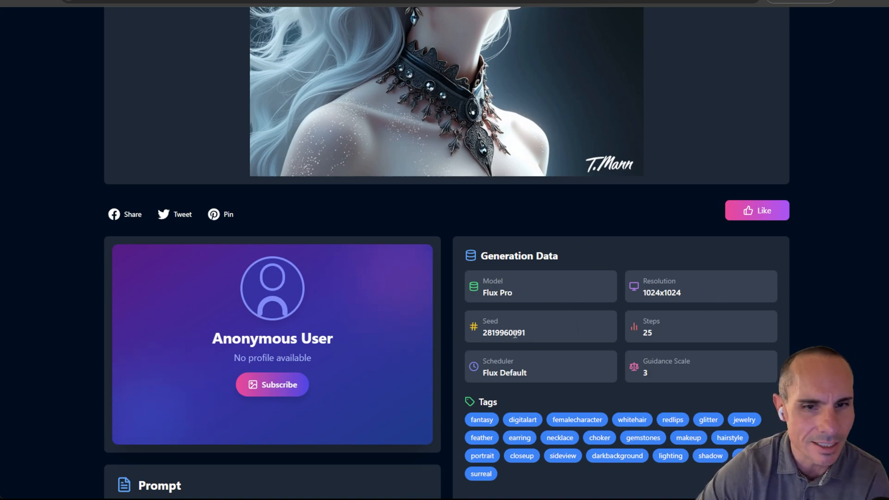
scroll(down, 3)
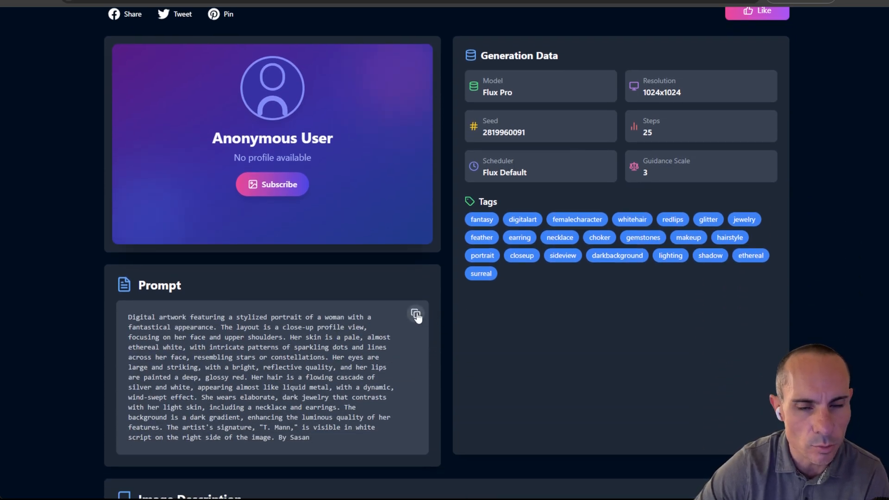
click(416, 314)
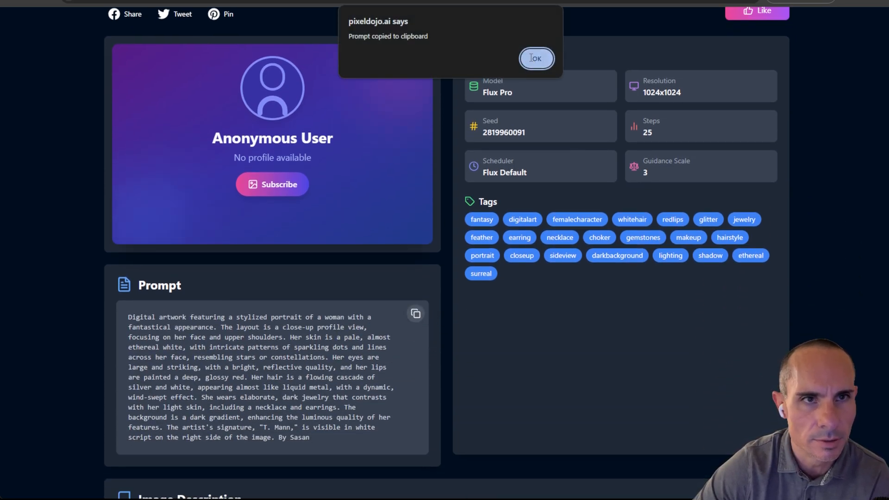
click(535, 58)
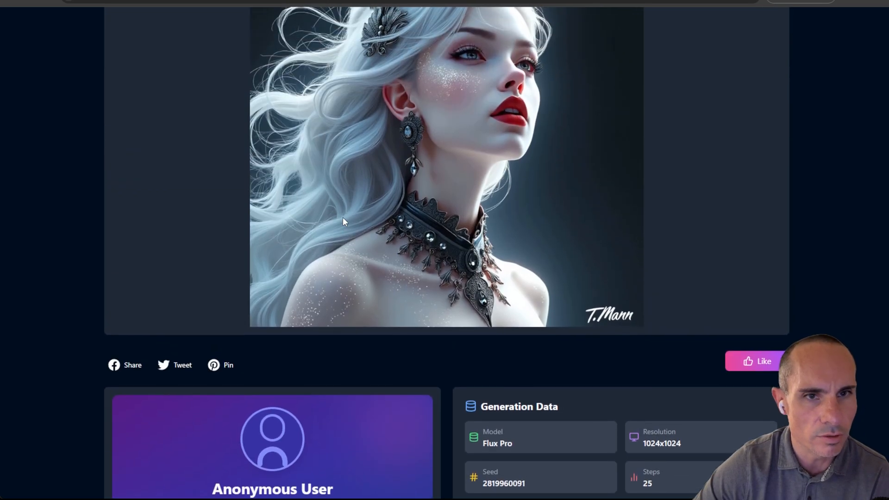
scroll(up, 3)
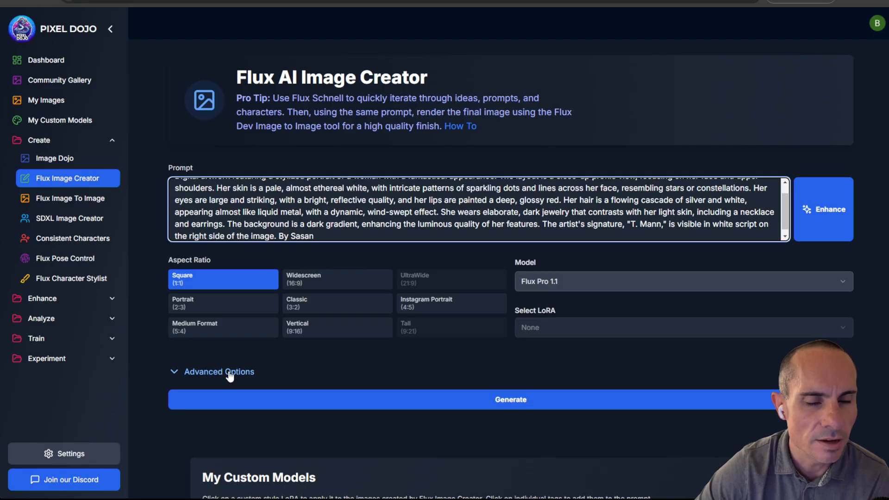
click(219, 371)
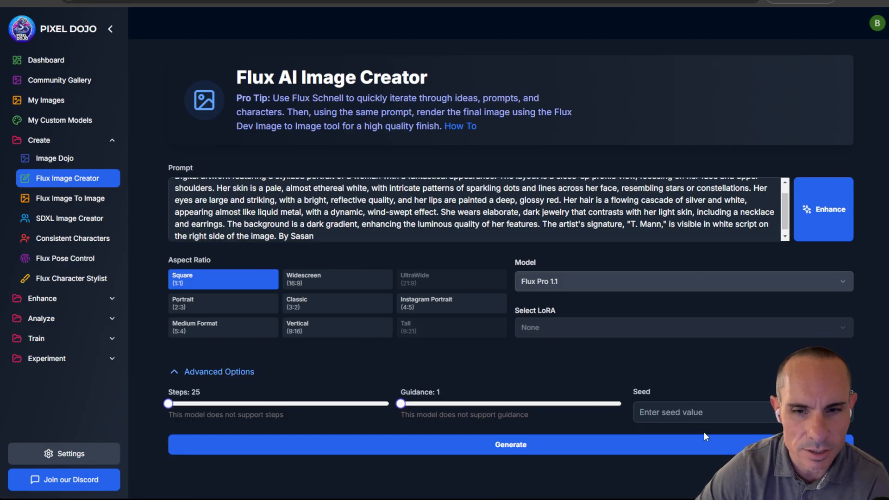
text(2861067556)
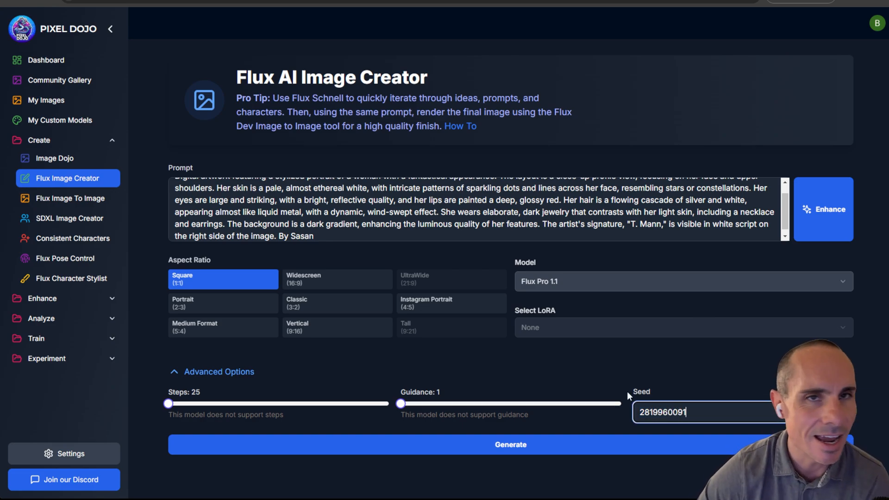
mouse_move(496, 370)
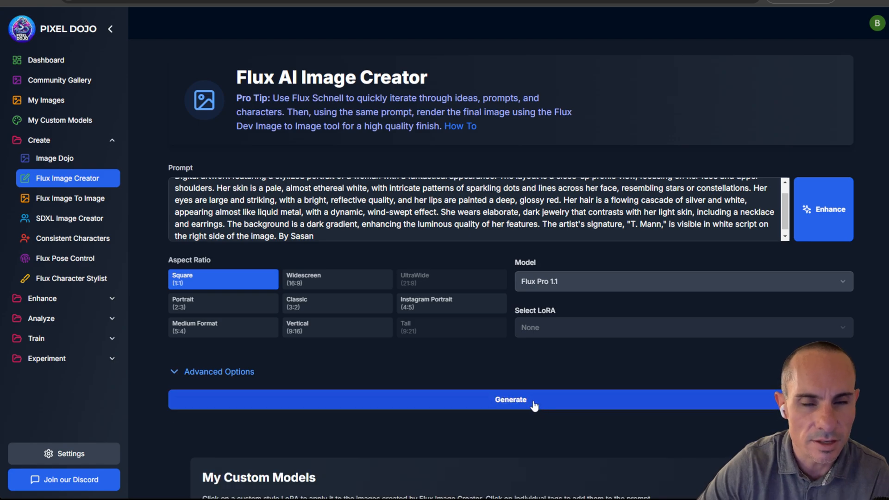
Step: Generate the white-haired starry portrait with Flux Pro 1.1 and review the result
click(510, 399)
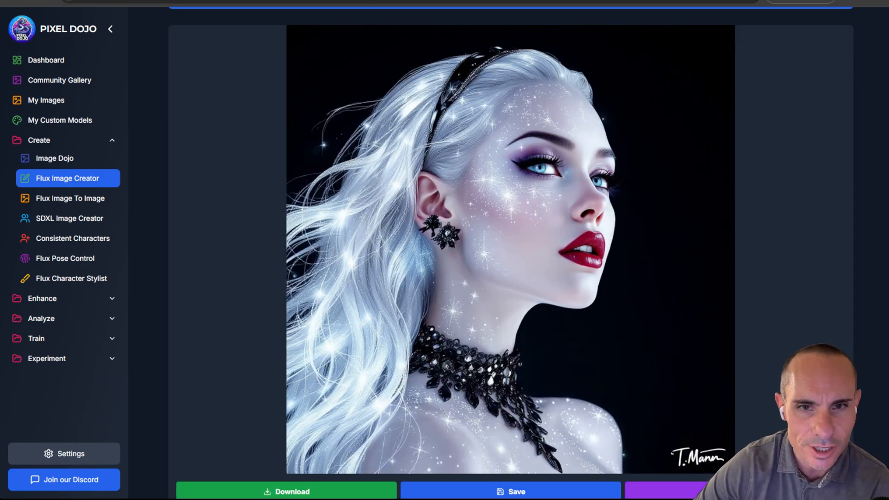
scroll(down, 3)
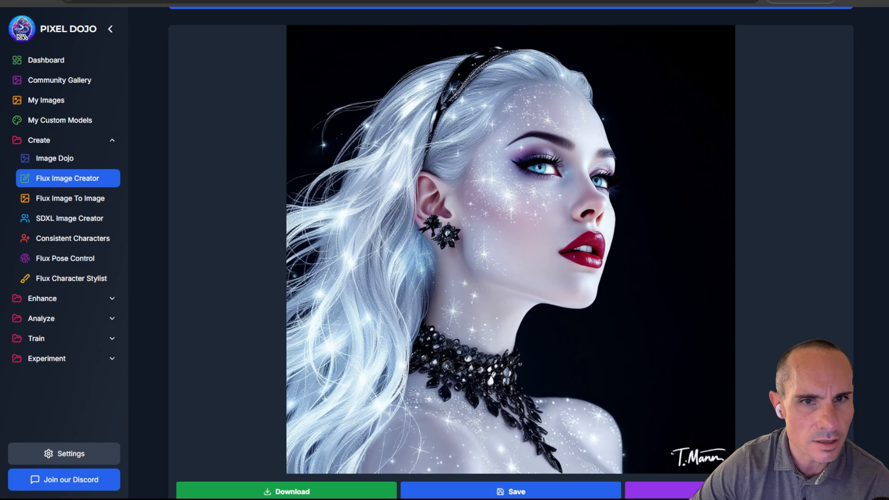
mouse_move(520, 269)
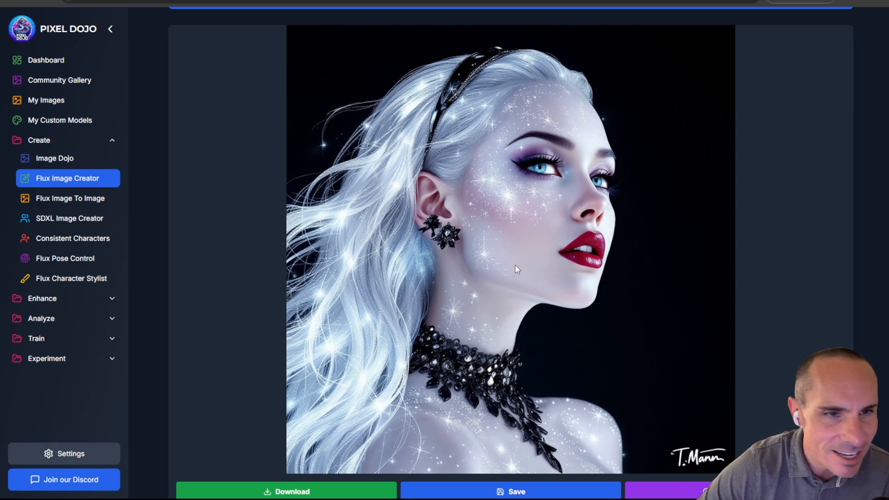
scroll(up, 3)
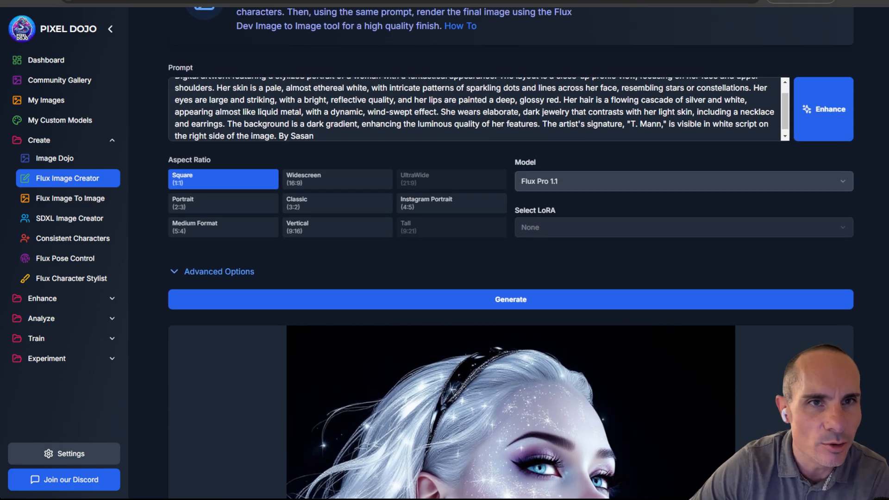
click(510, 341)
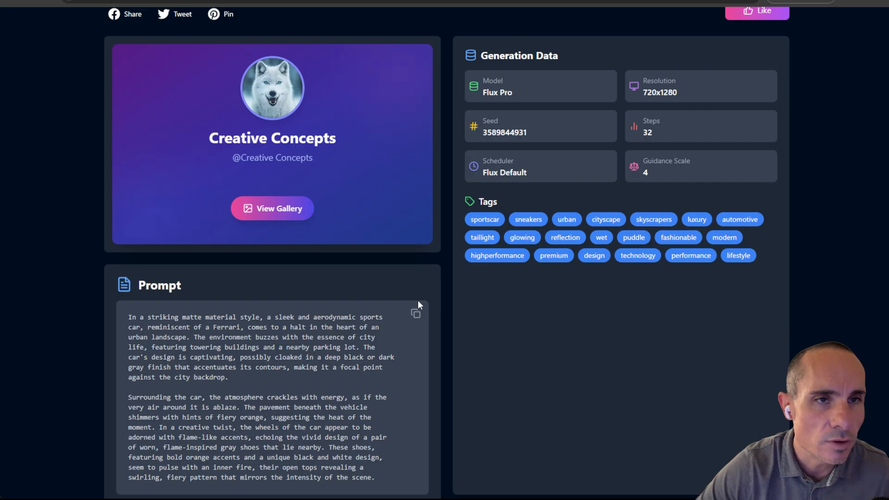
mouse_move(389, 323)
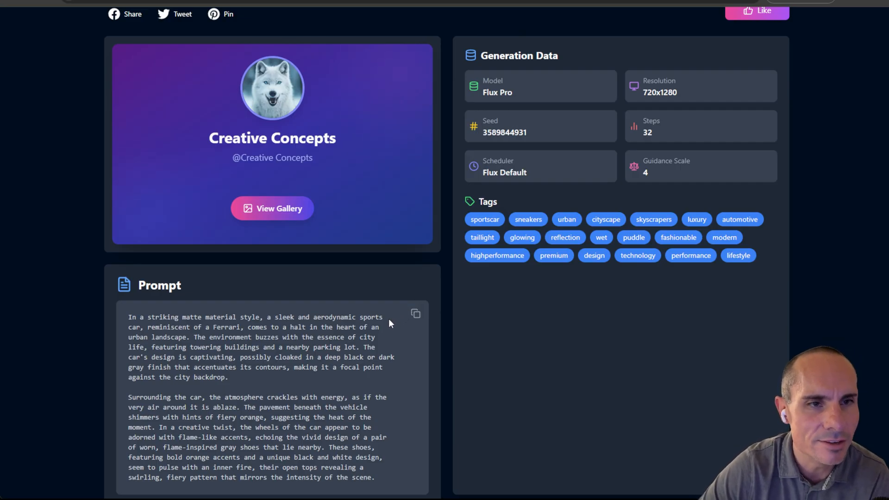
mouse_move(213, 159)
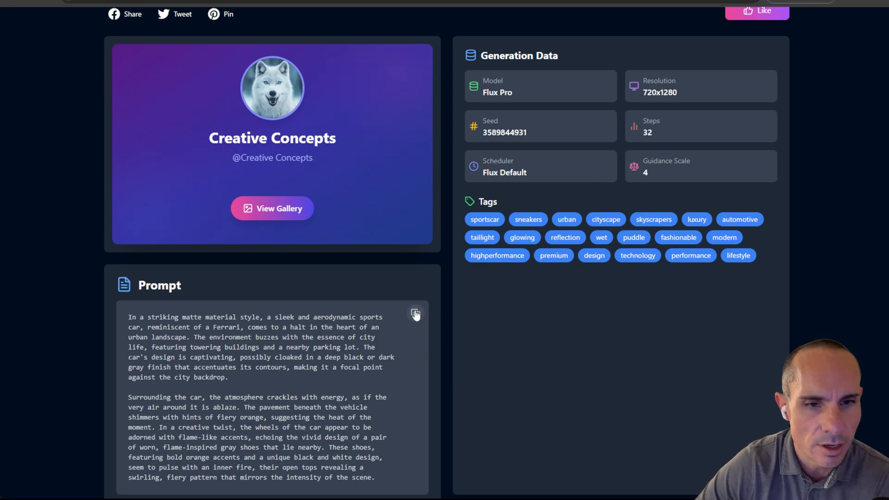
Step: Scroll through the original sports car and flaming sneakers gallery image
scroll(up, 3)
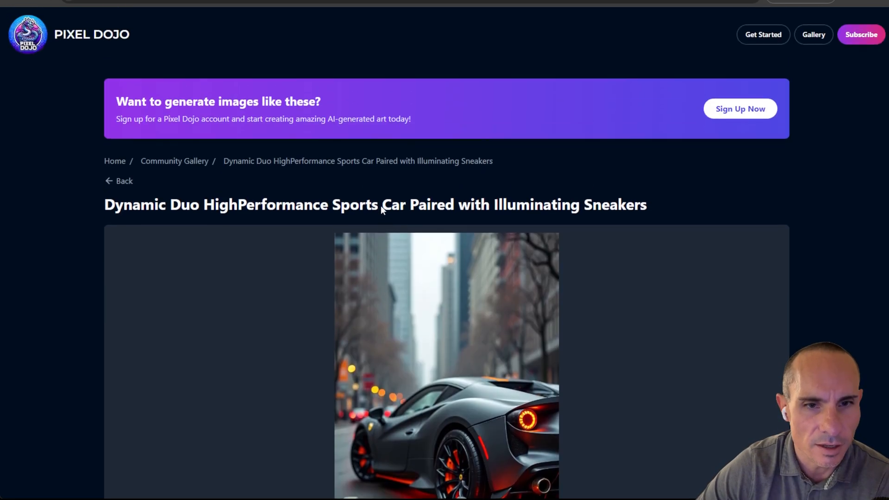
scroll(down, 3)
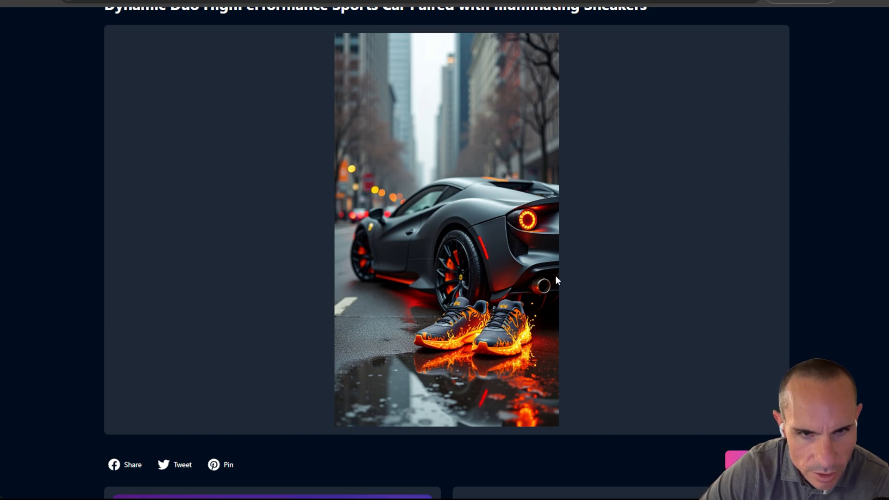
mouse_move(494, 357)
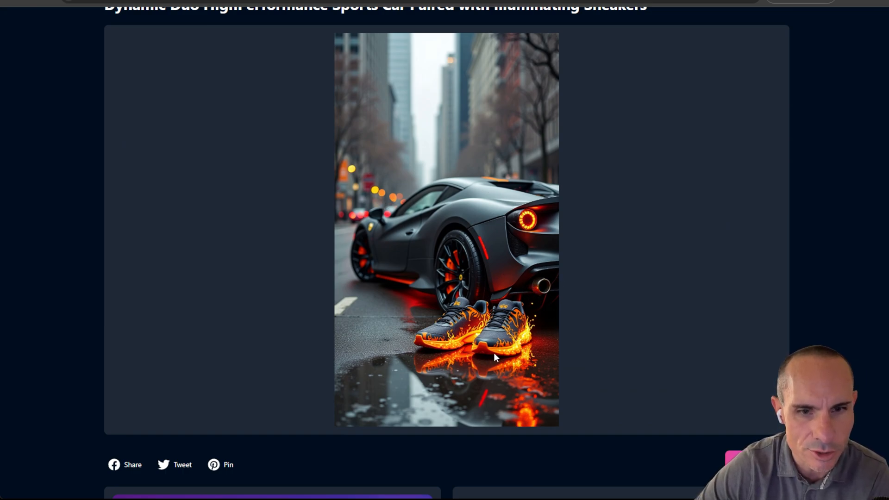
mouse_move(493, 374)
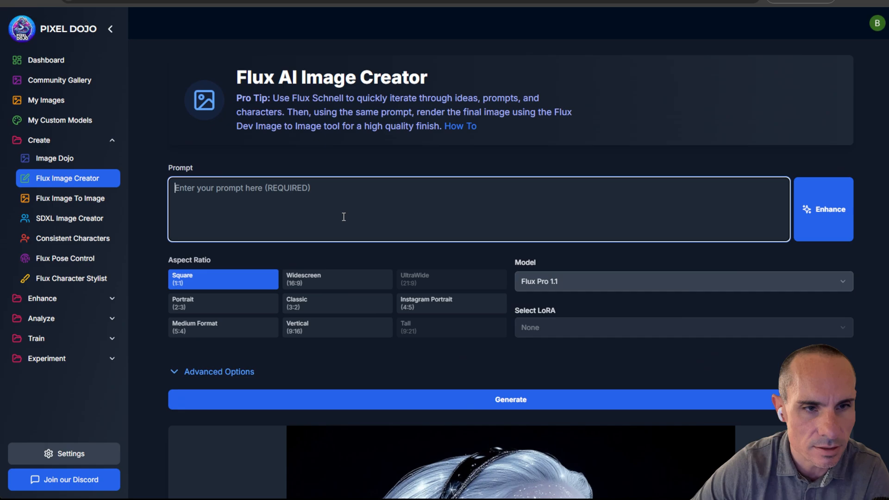
Step: Generate the vertical black sports car with flaming sneakers image
click(509, 399)
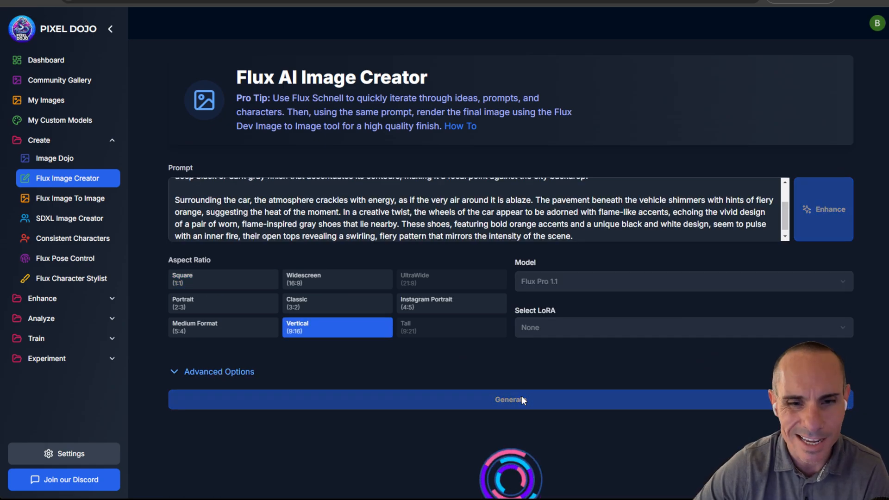
mouse_move(587, 367)
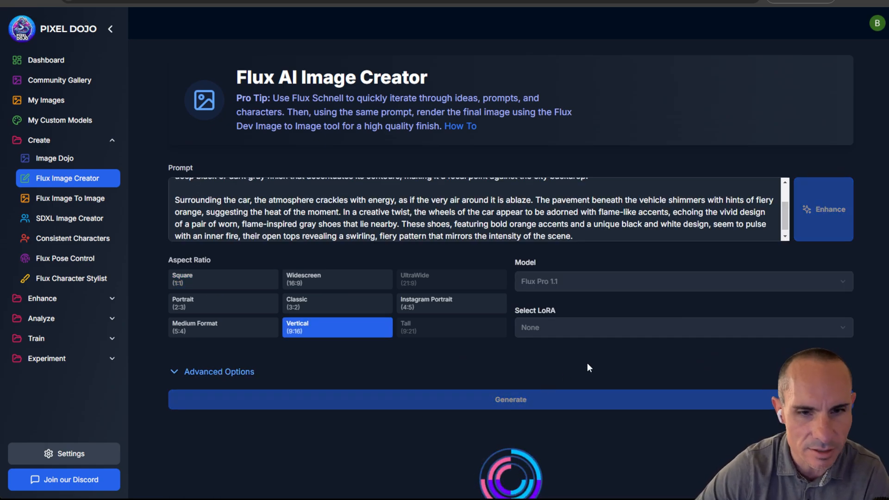
click(510, 399)
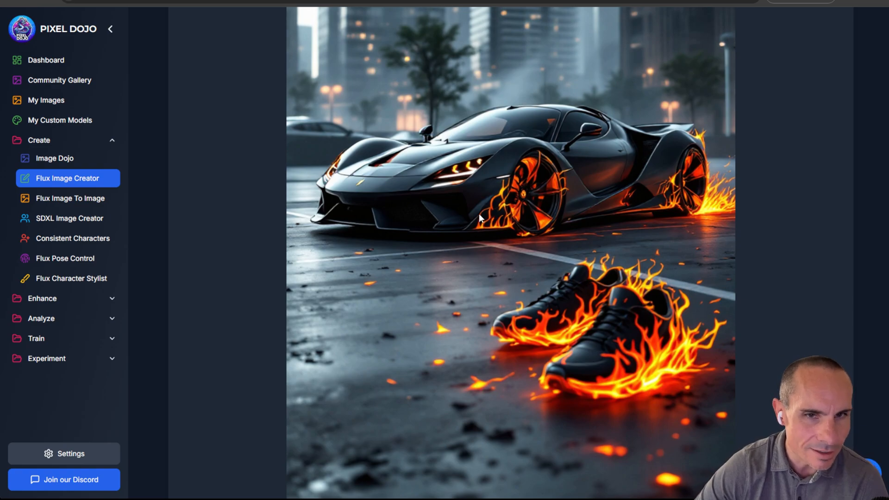
mouse_move(719, 170)
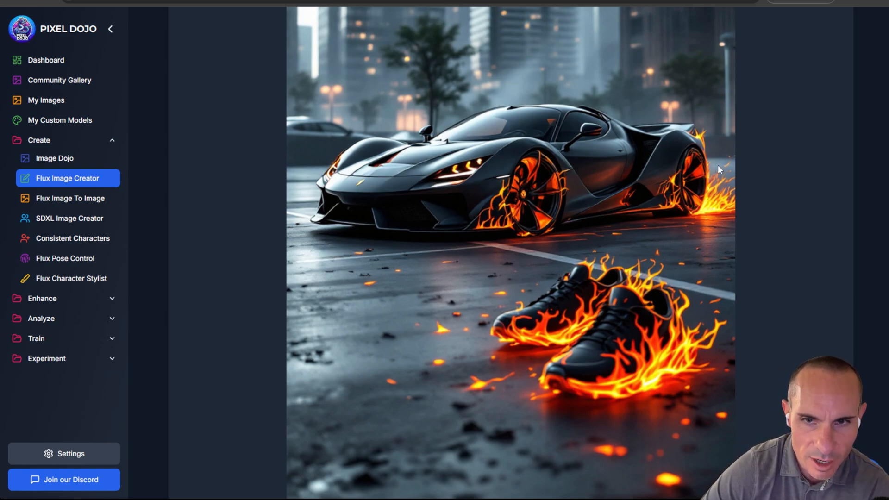
mouse_move(713, 362)
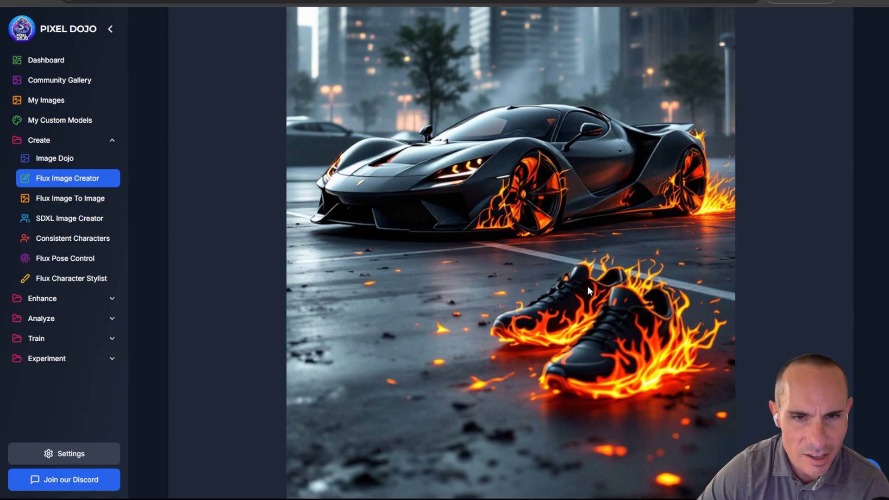
mouse_move(331, 245)
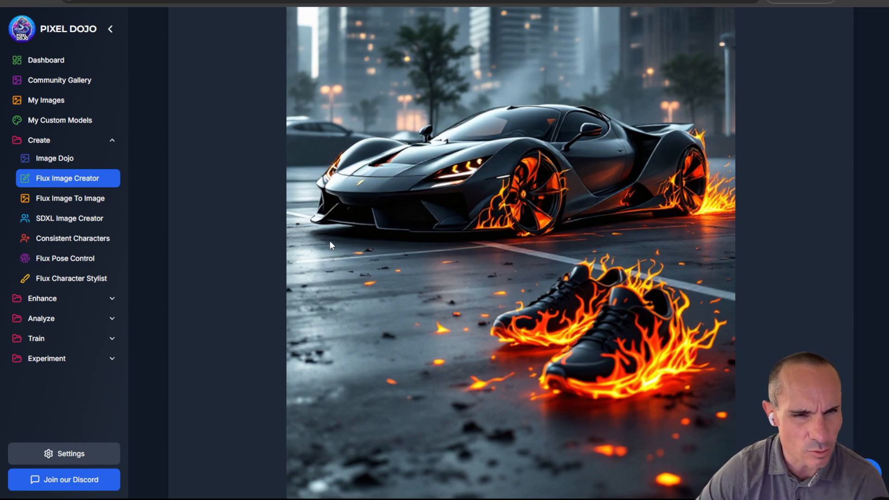
mouse_move(581, 165)
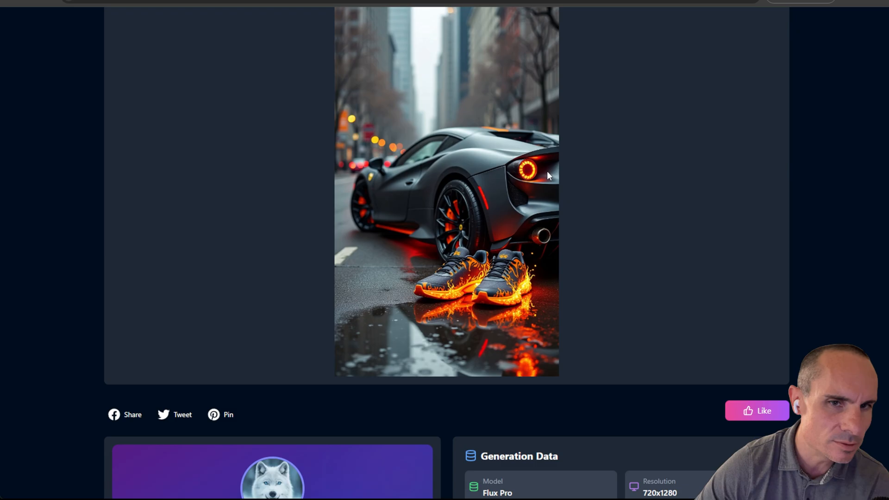
mouse_move(505, 256)
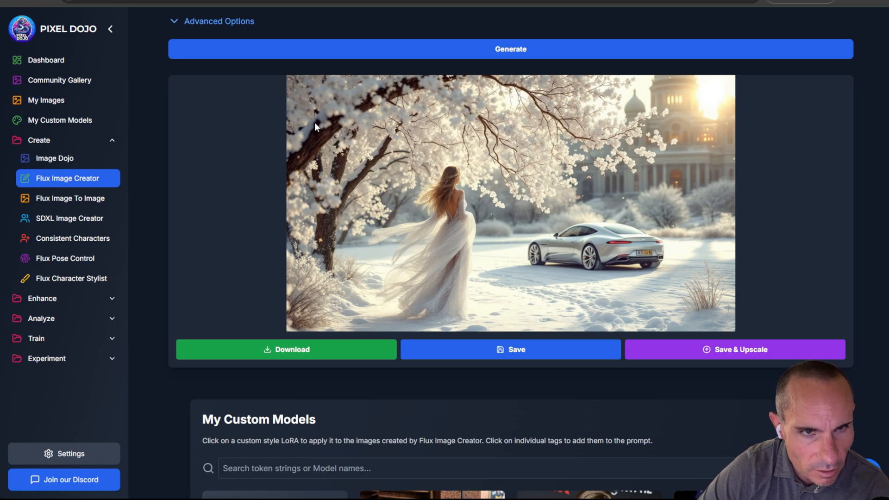
mouse_move(348, 313)
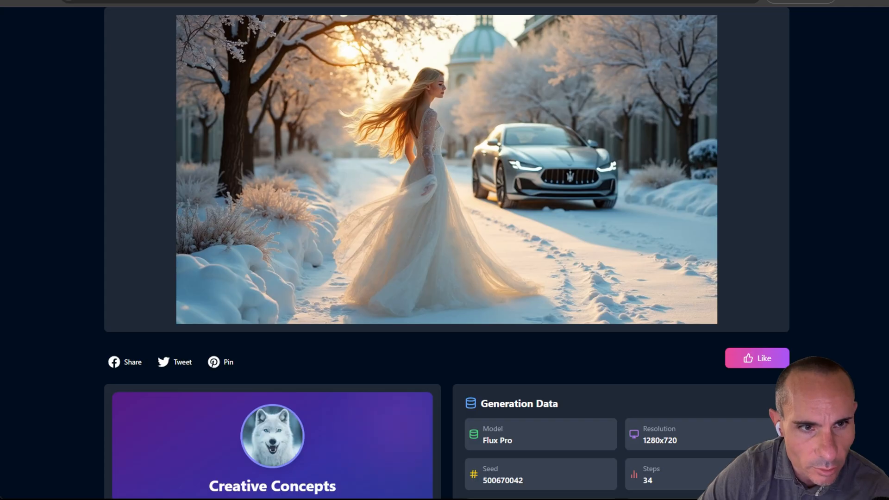
Step: Scroll up to view the generated snowy scene of the woman beside the silver car
scroll(up, 3)
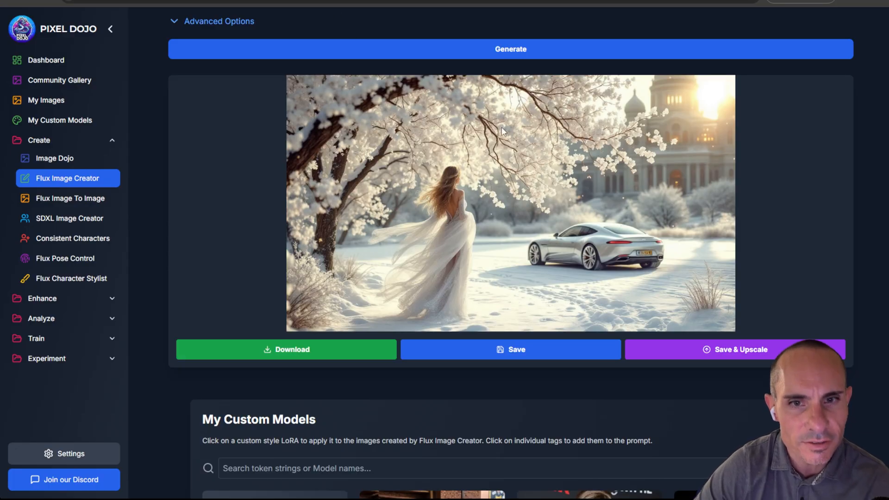
mouse_move(611, 280)
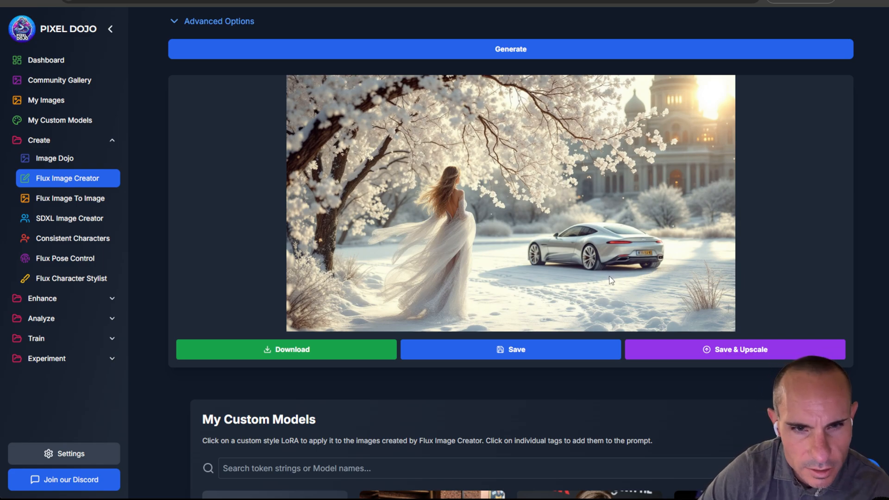
mouse_move(702, 295)
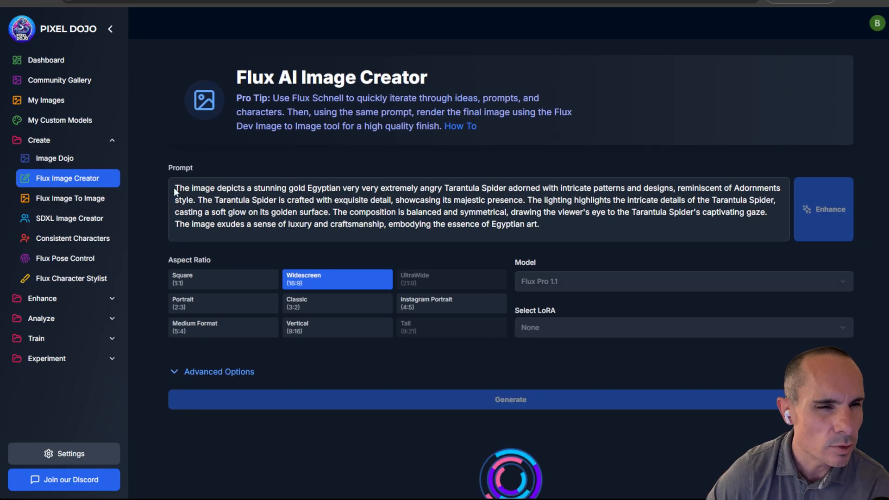
mouse_move(374, 195)
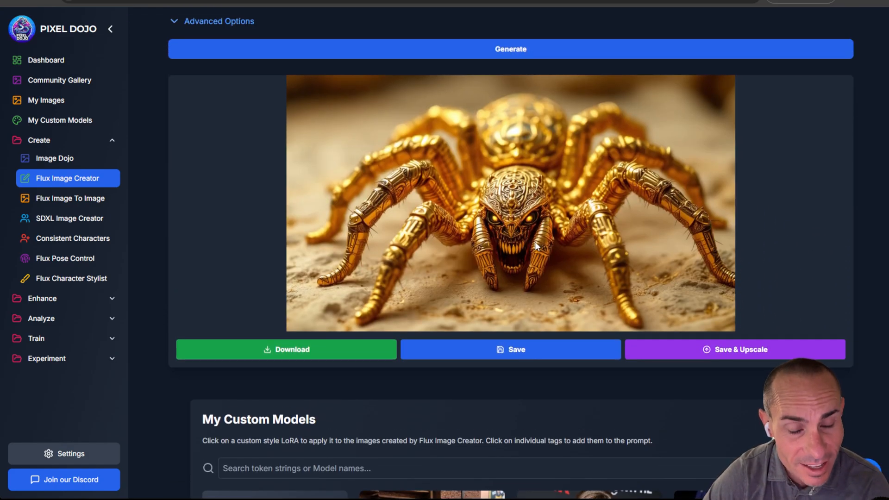
mouse_move(513, 238)
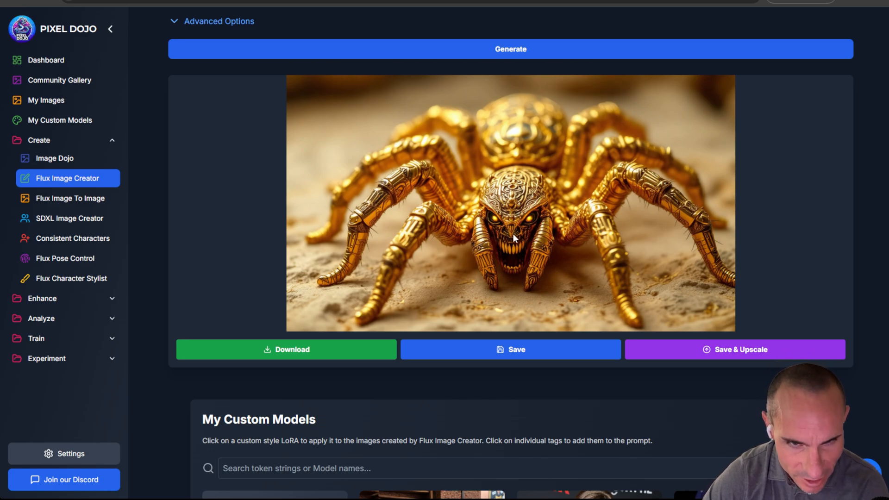
mouse_move(651, 259)
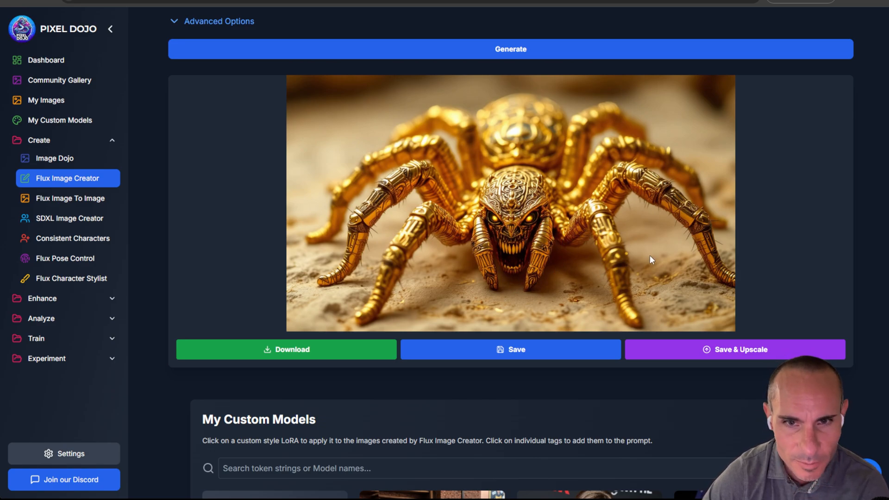
mouse_move(443, 23)
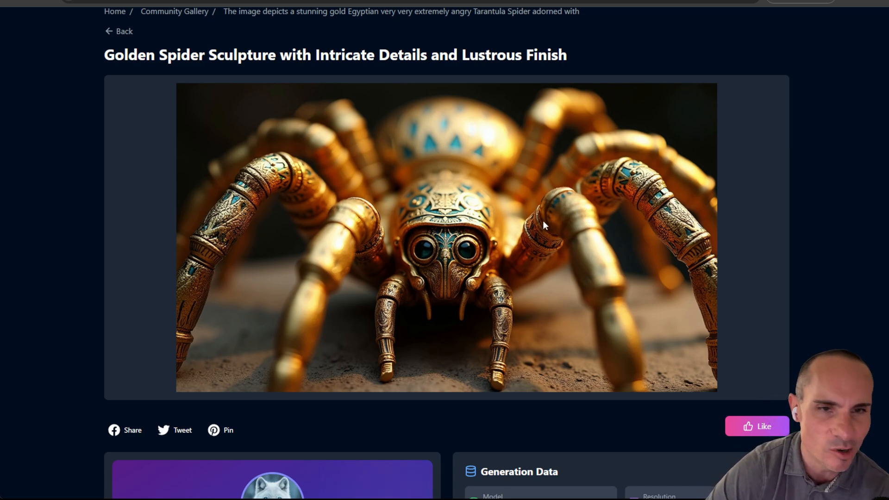
mouse_move(508, 182)
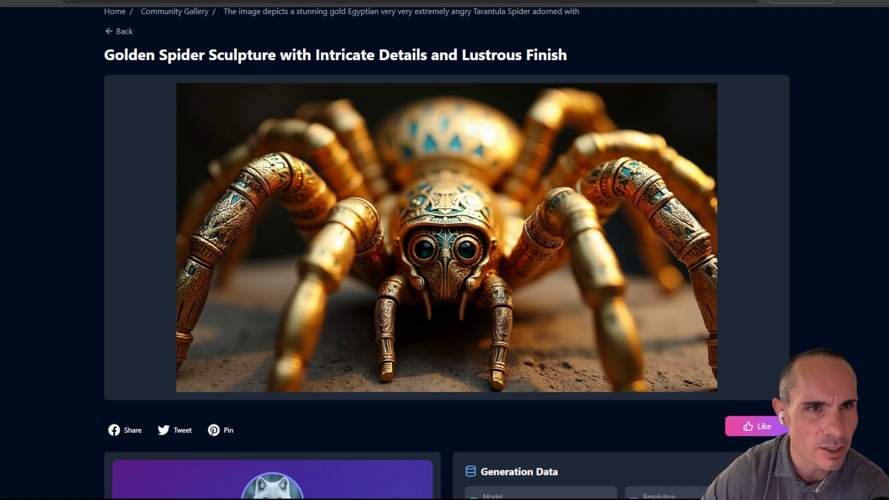
click(66, 178)
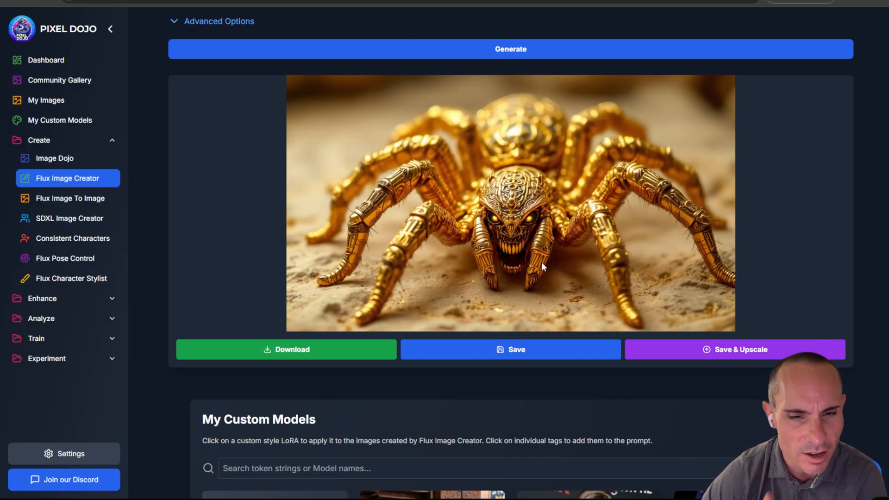
Step: Trim 'very very extremely' from the tarantula prompt so it reads 'angry', and regenerate
scroll(up, 3)
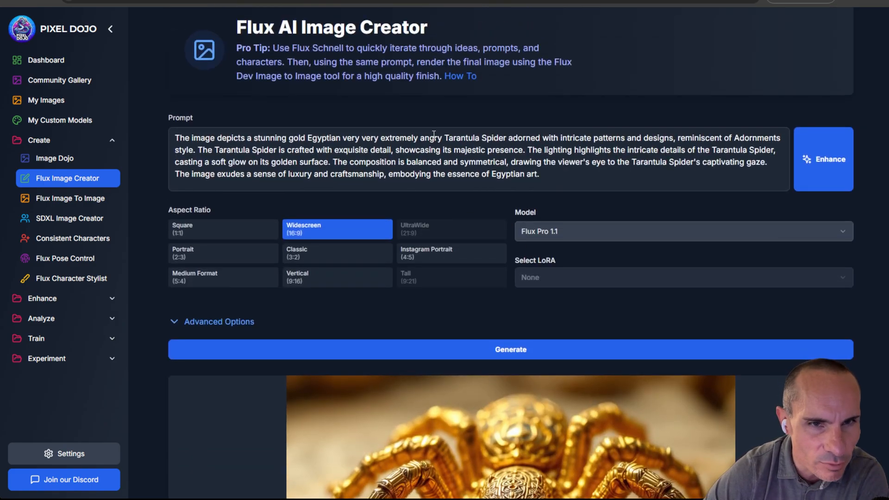
double_click(378, 138)
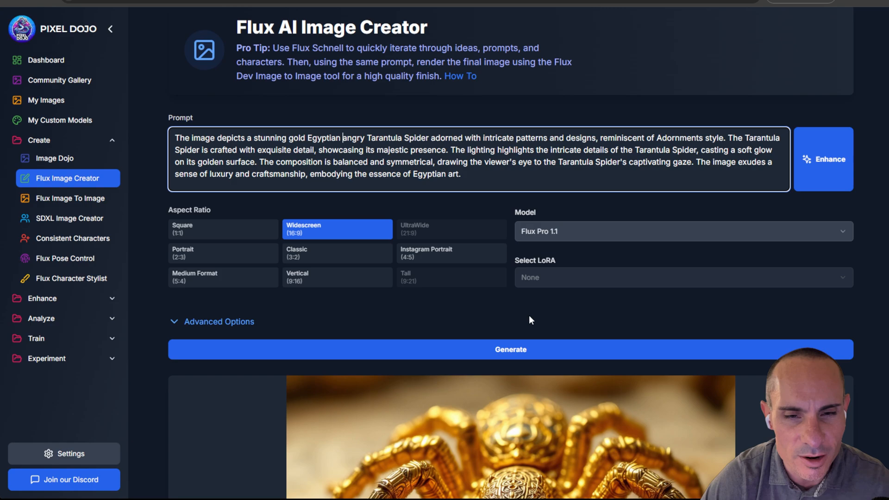
click(509, 349)
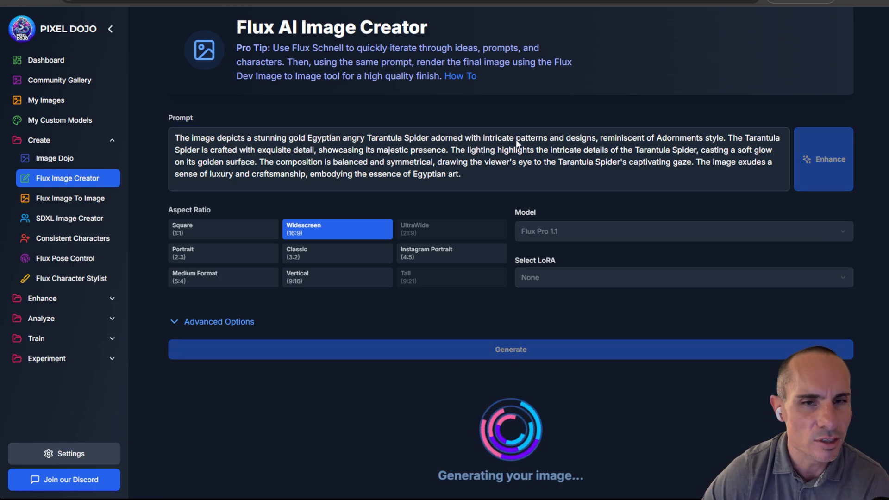
mouse_move(521, 325)
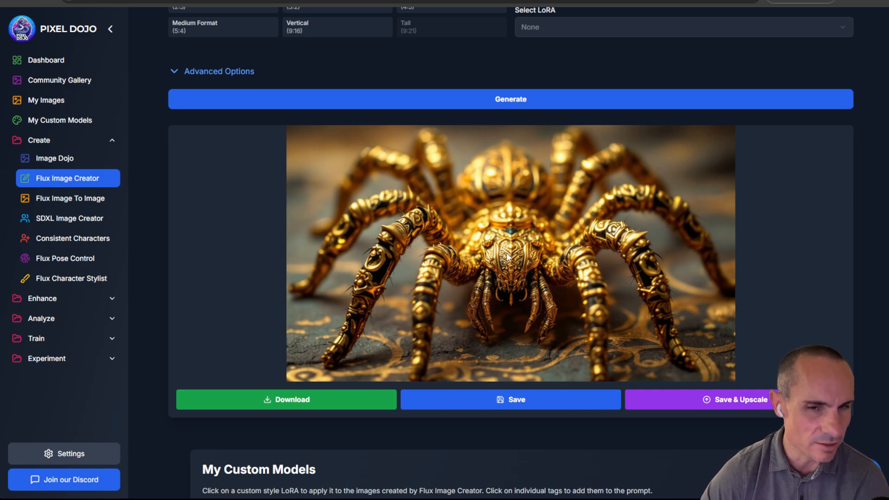
mouse_move(481, 323)
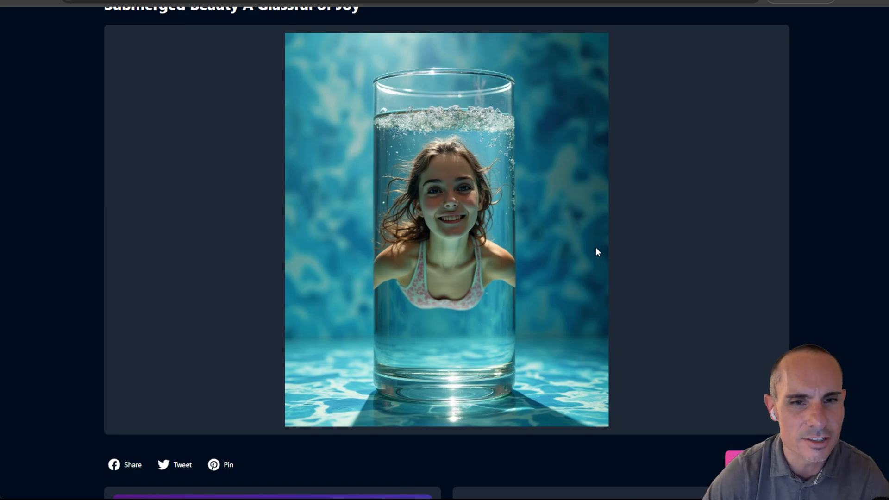
mouse_move(536, 206)
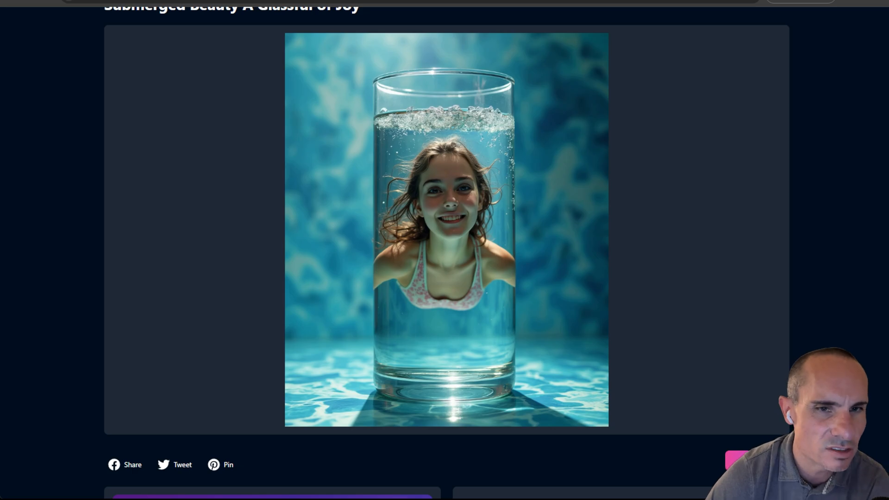
Step: Scroll through the glass-of-water gallery image's Generation Data
scroll(down, 3)
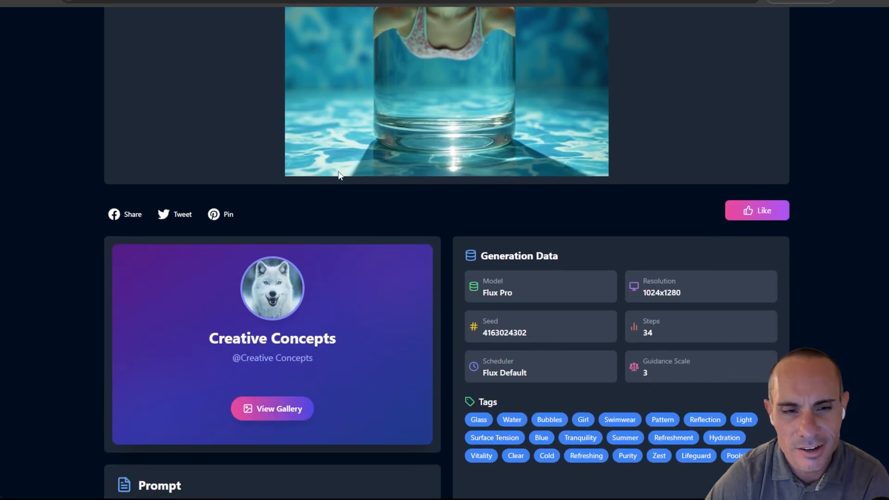
scroll(up, 3)
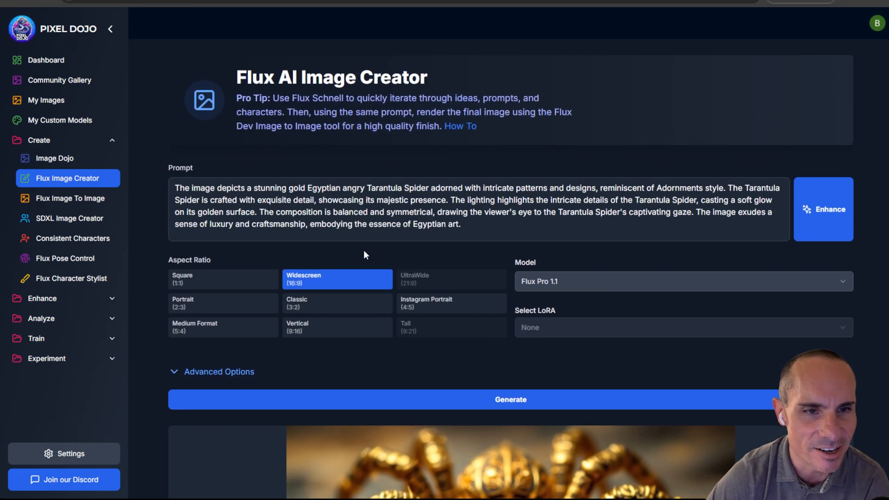
Step: Paste the young-woman-in-a-glass-of-water prompt into the Flux Image Creator prompt box
click(509, 399)
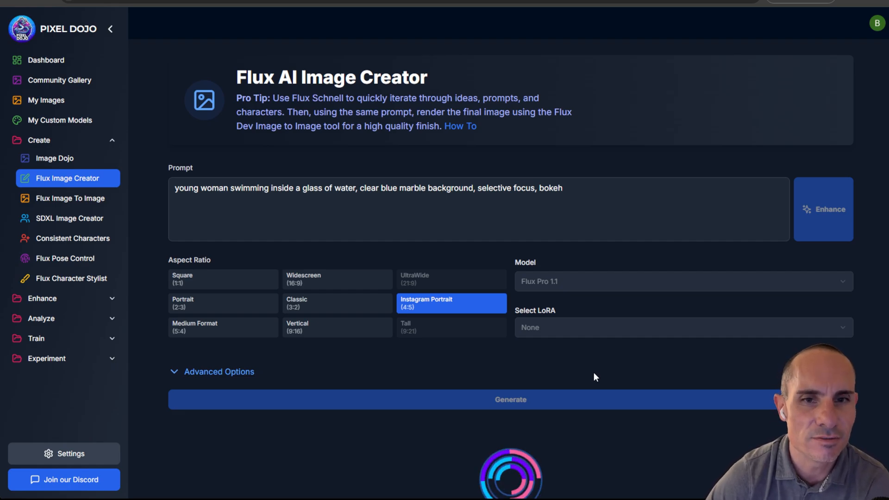
click(510, 399)
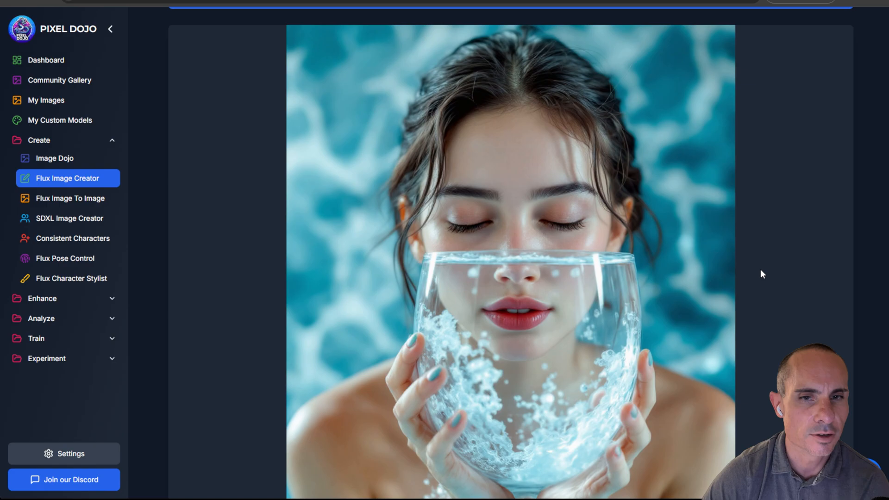
mouse_move(471, 214)
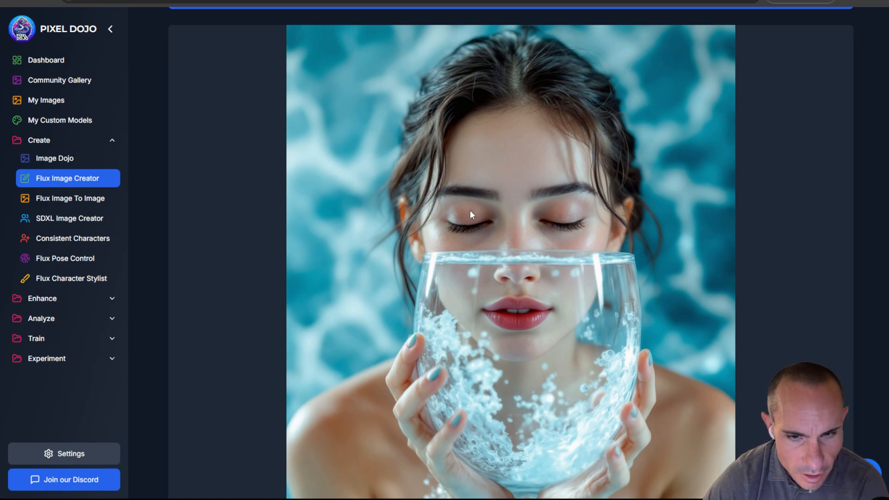
mouse_move(548, 139)
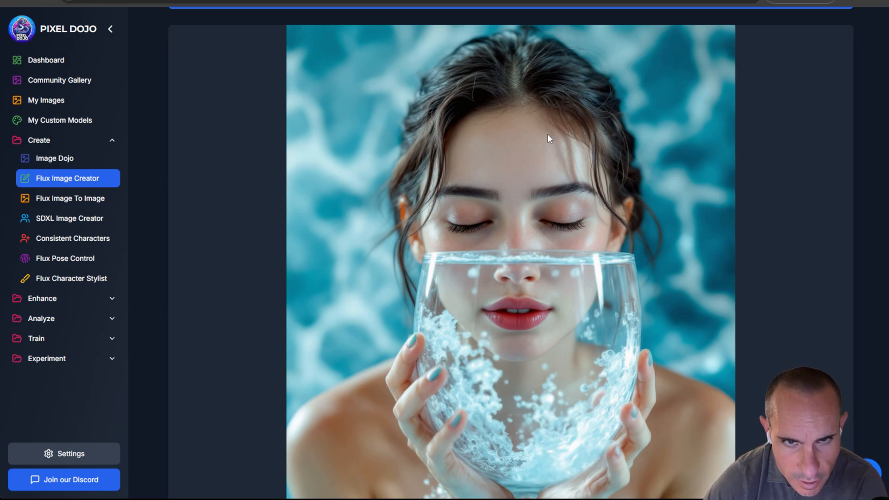
mouse_move(695, 371)
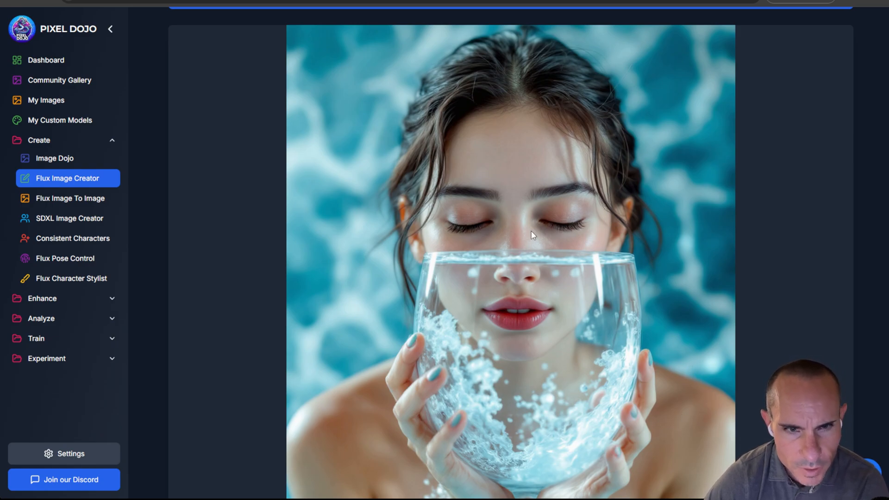
mouse_move(636, 236)
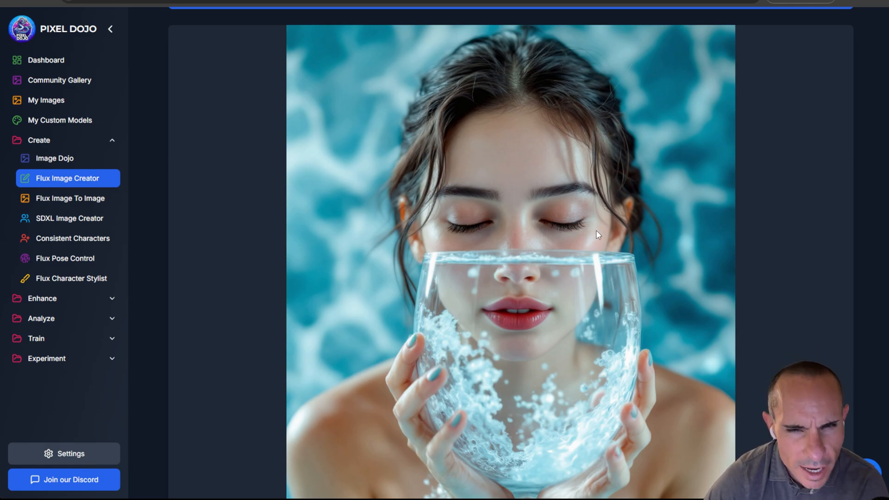
mouse_move(505, 260)
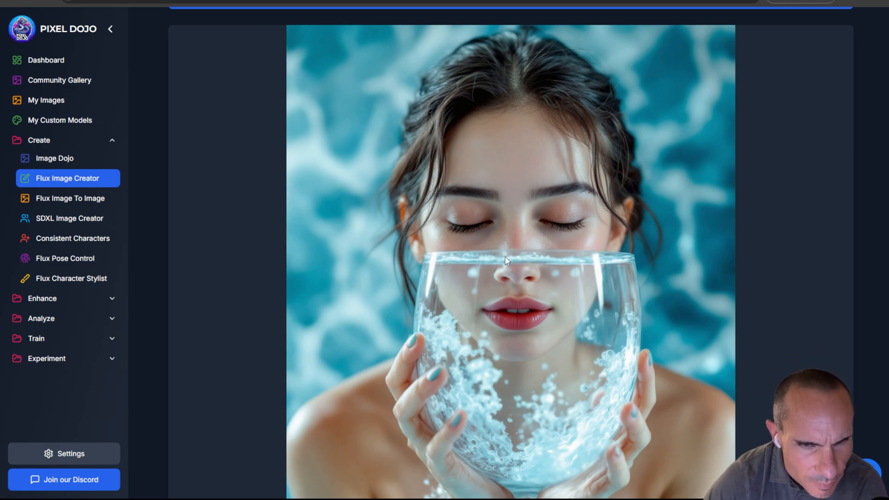
mouse_move(708, 315)
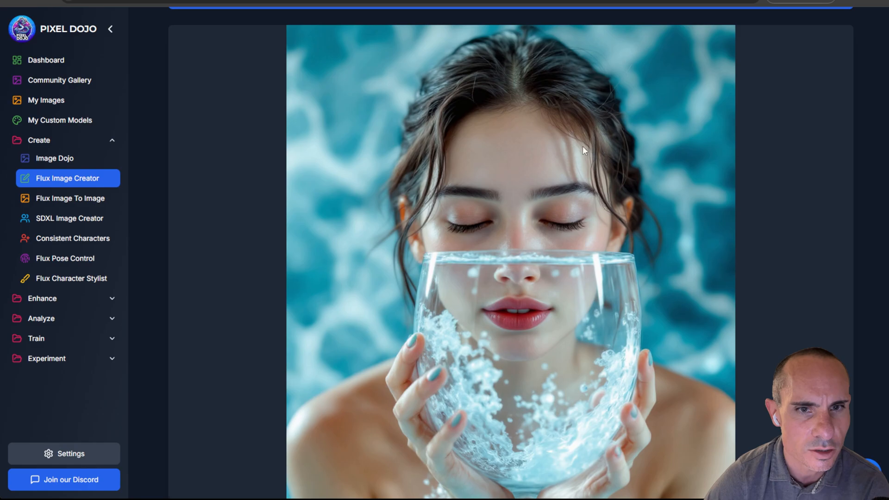
scroll(down, 3)
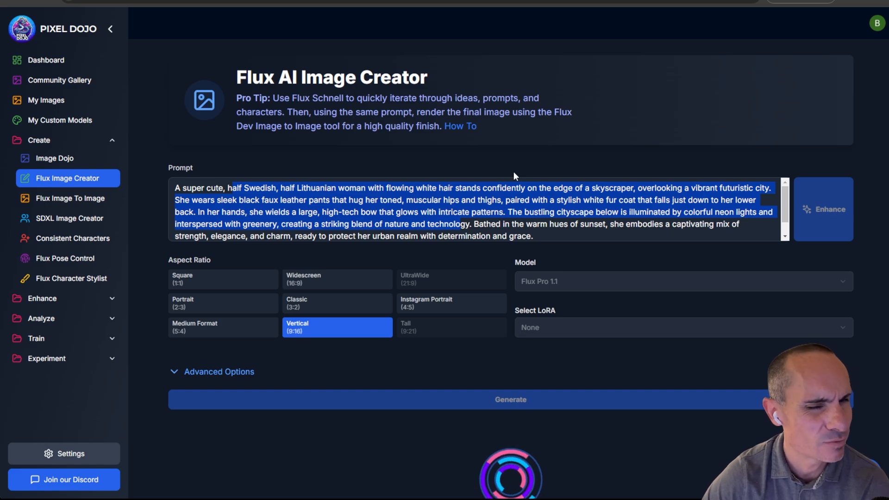
mouse_move(508, 221)
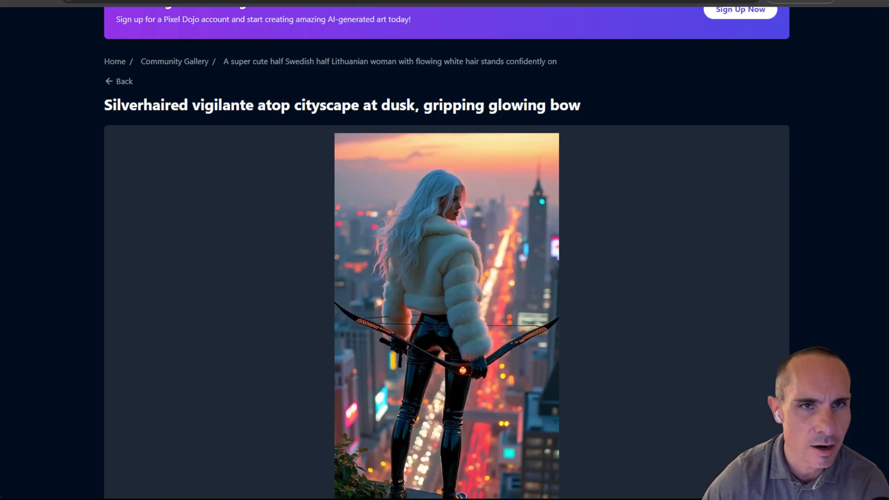
Step: Scroll to view the gallery's original silver-haired archer on a skyscraper at dusk
scroll(down, 3)
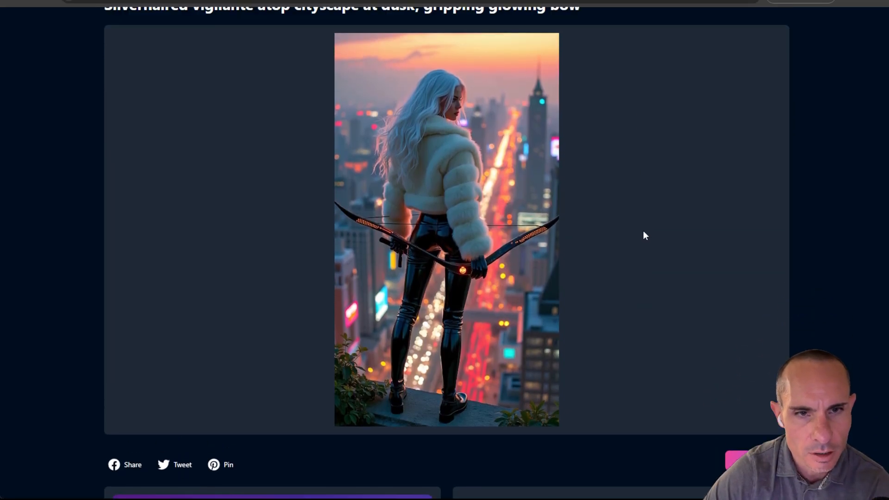
mouse_move(517, 292)
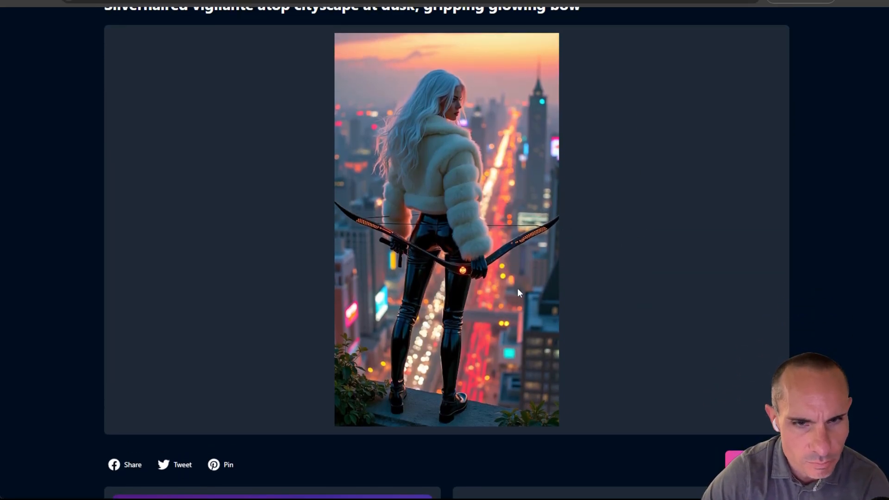
mouse_move(395, 414)
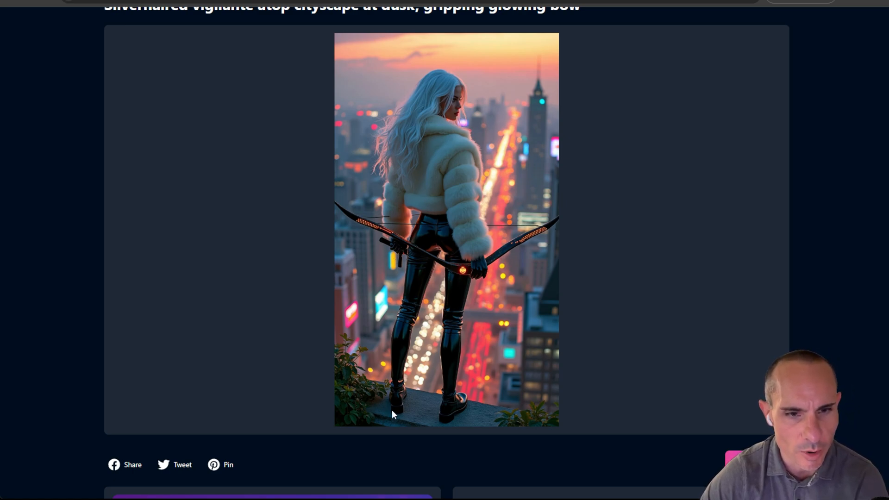
mouse_move(501, 98)
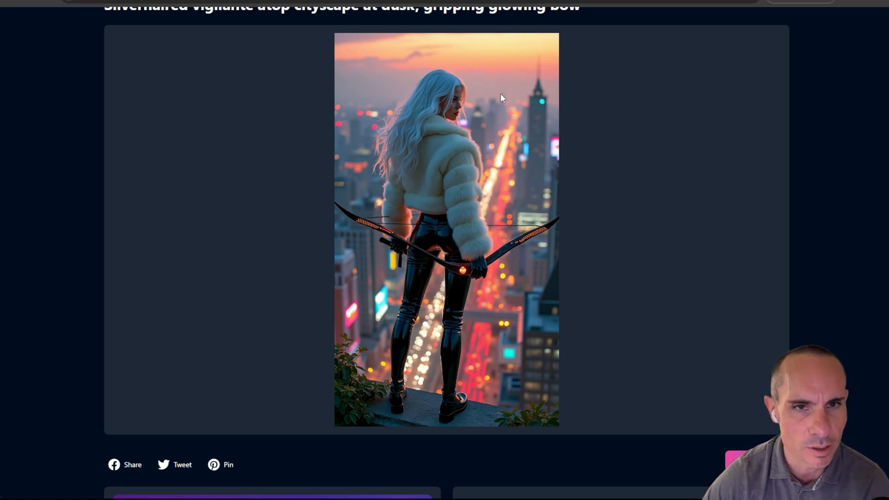
mouse_move(513, 235)
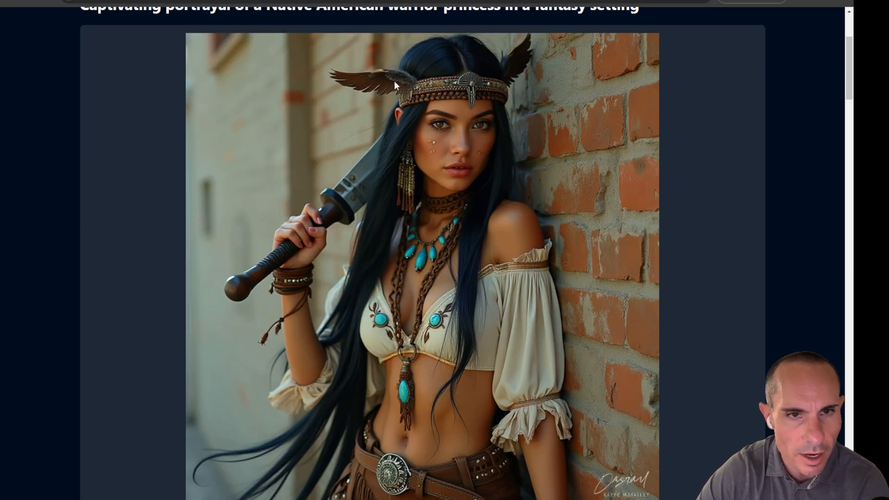
Step: Scroll through the tribal warrior pages to compare with the sword-wielding gallery original
scroll(down, 3)
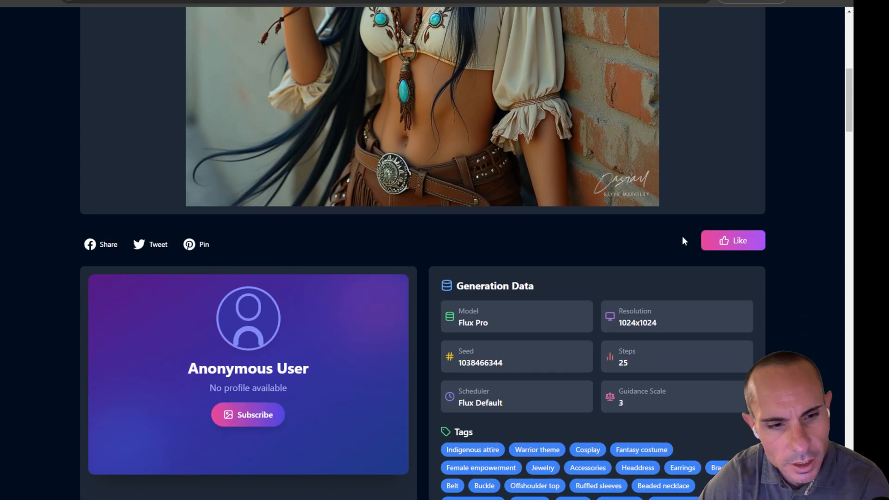
scroll(up, 3)
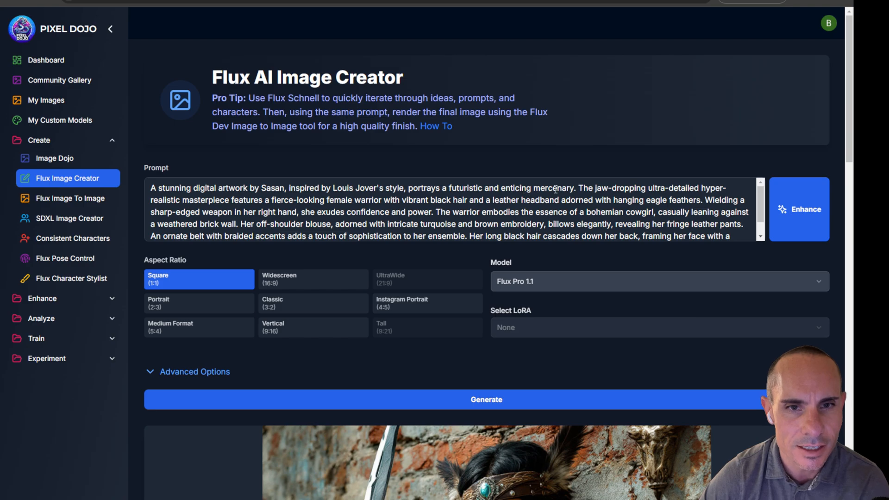
scroll(down, 3)
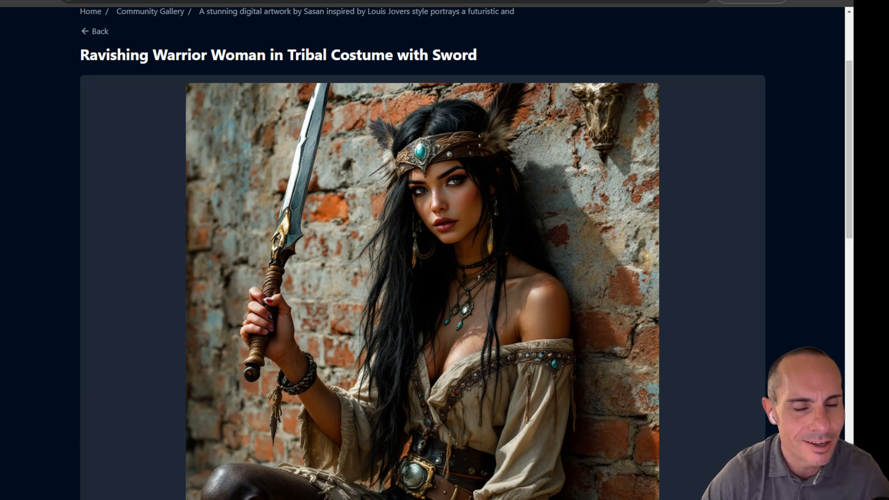
mouse_move(548, 46)
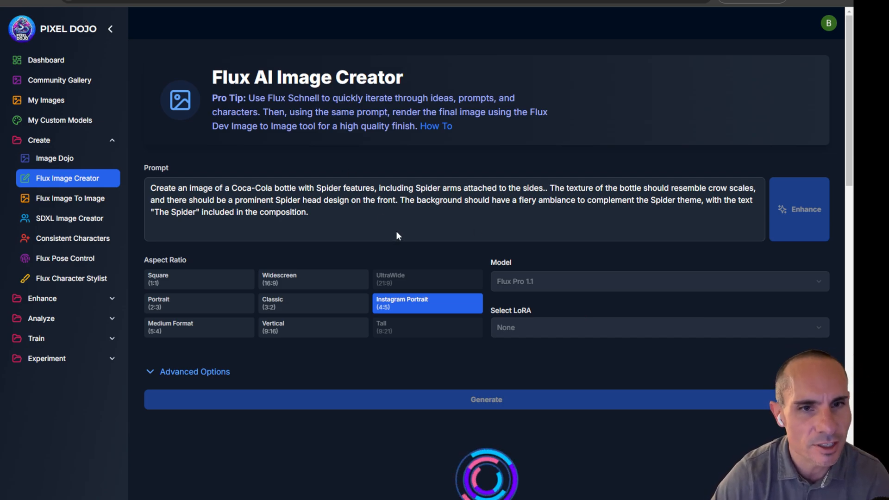
mouse_move(633, 230)
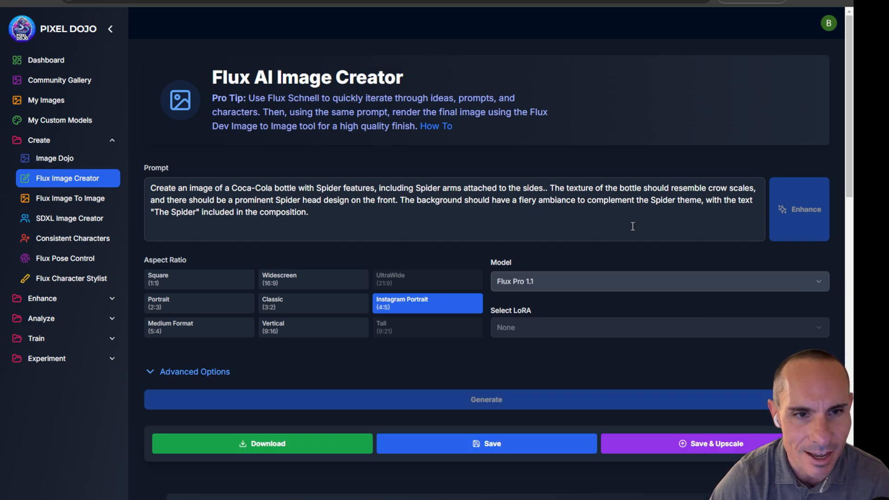
Step: Save the Instagram Portrait Coca-Cola spider bottle image
click(485, 399)
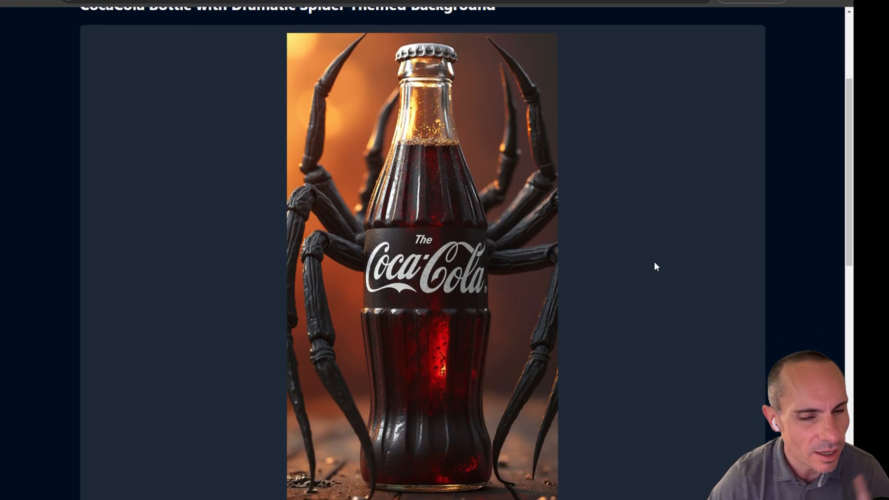
Step: Scroll the original spider bottle post, return to the generated image, and open My Images
scroll(down, 3)
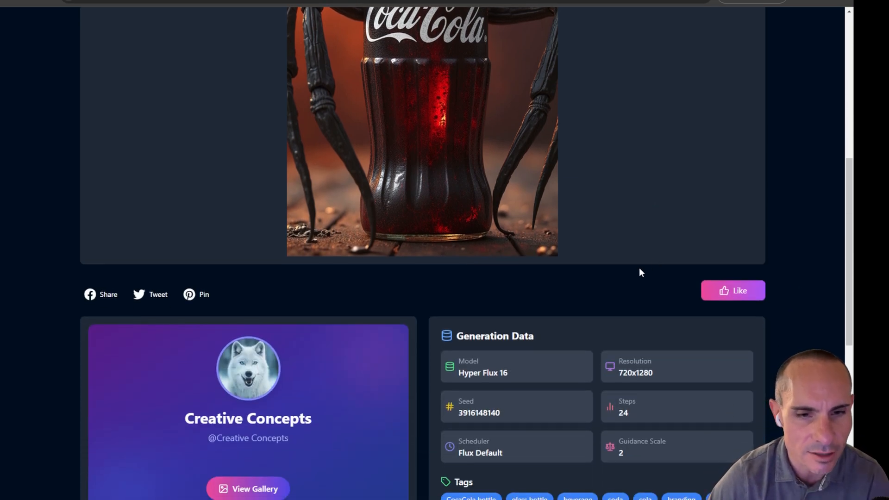
scroll(down, 3)
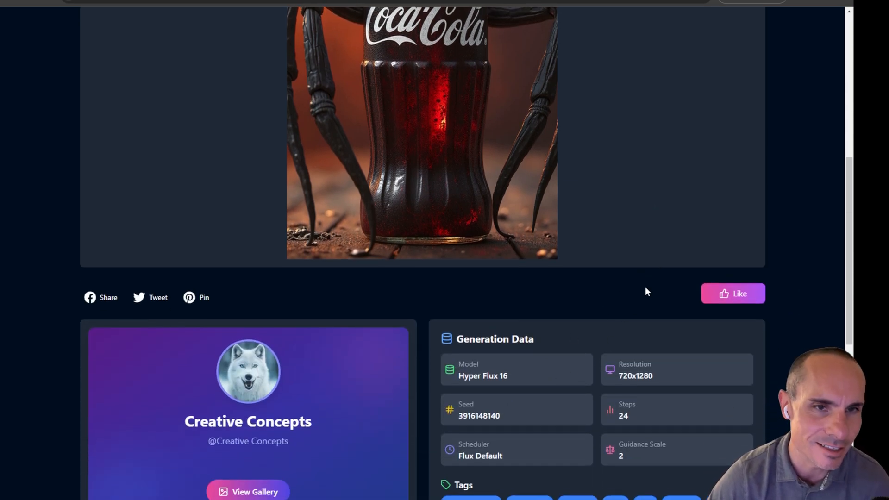
scroll(up, 3)
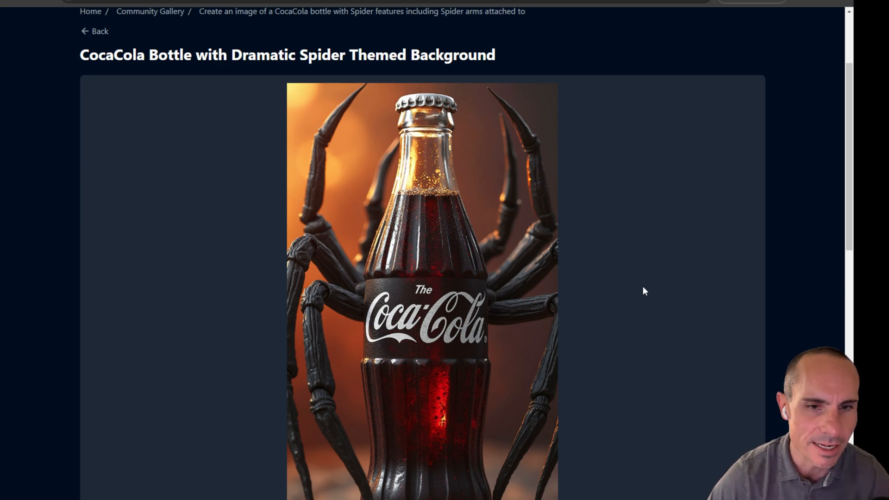
click(94, 31)
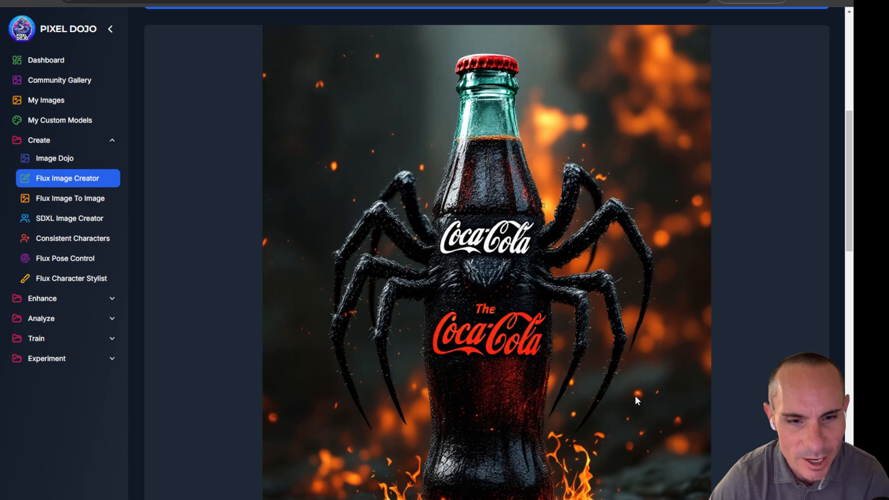
click(46, 100)
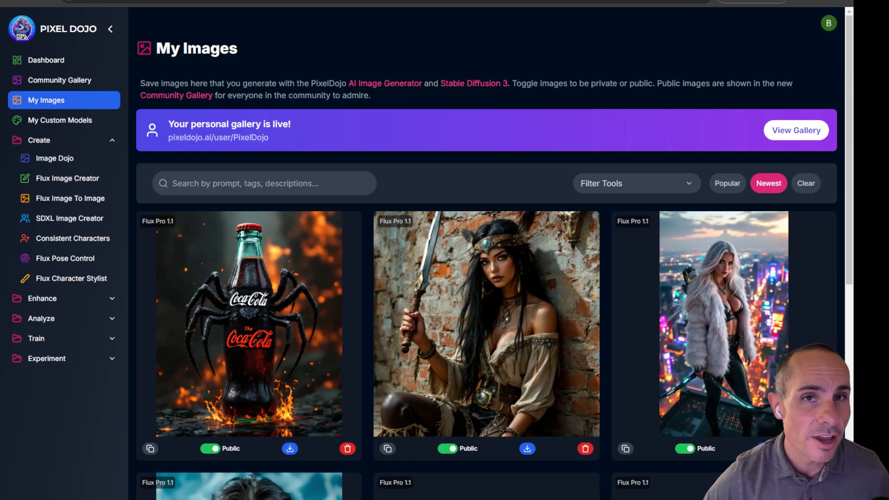